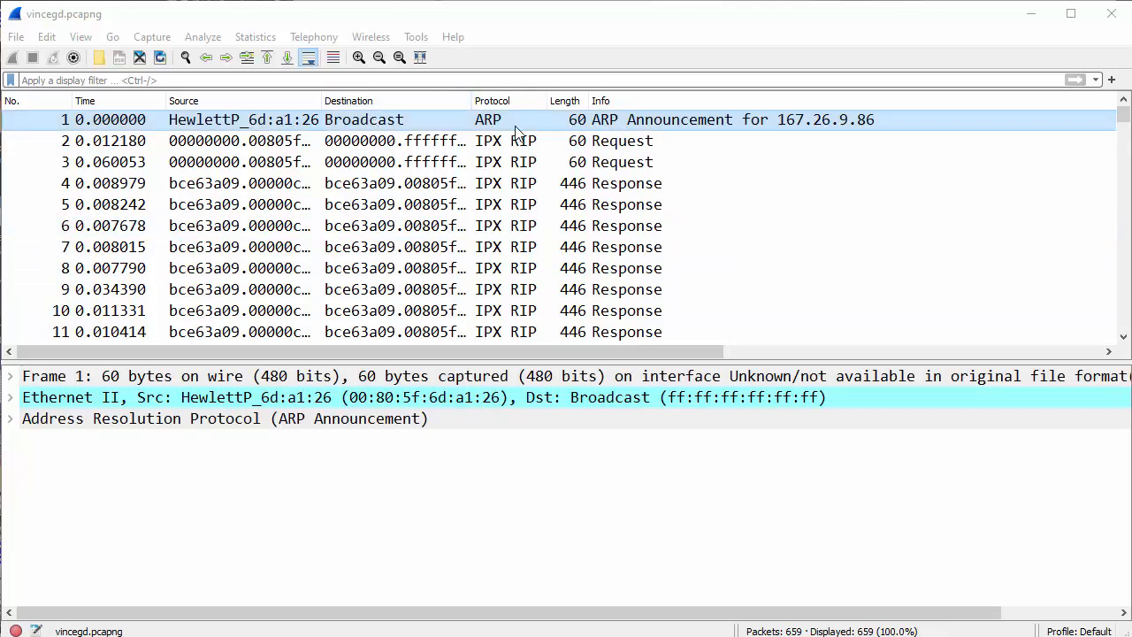
pyautogui.moveTo(803, 130)
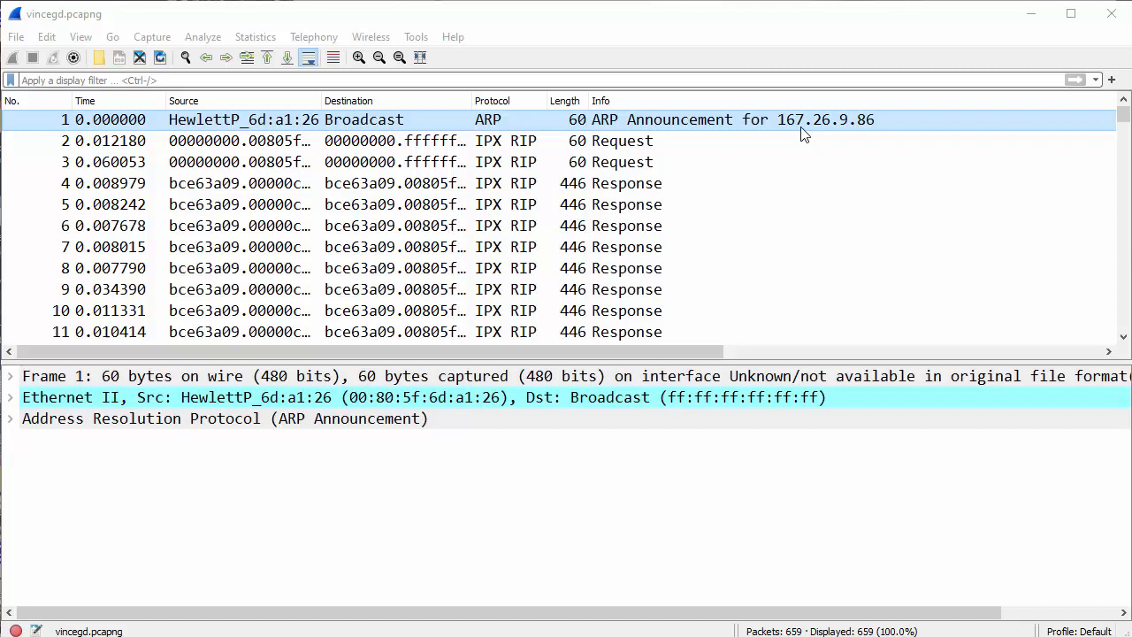
pyautogui.moveTo(699, 123)
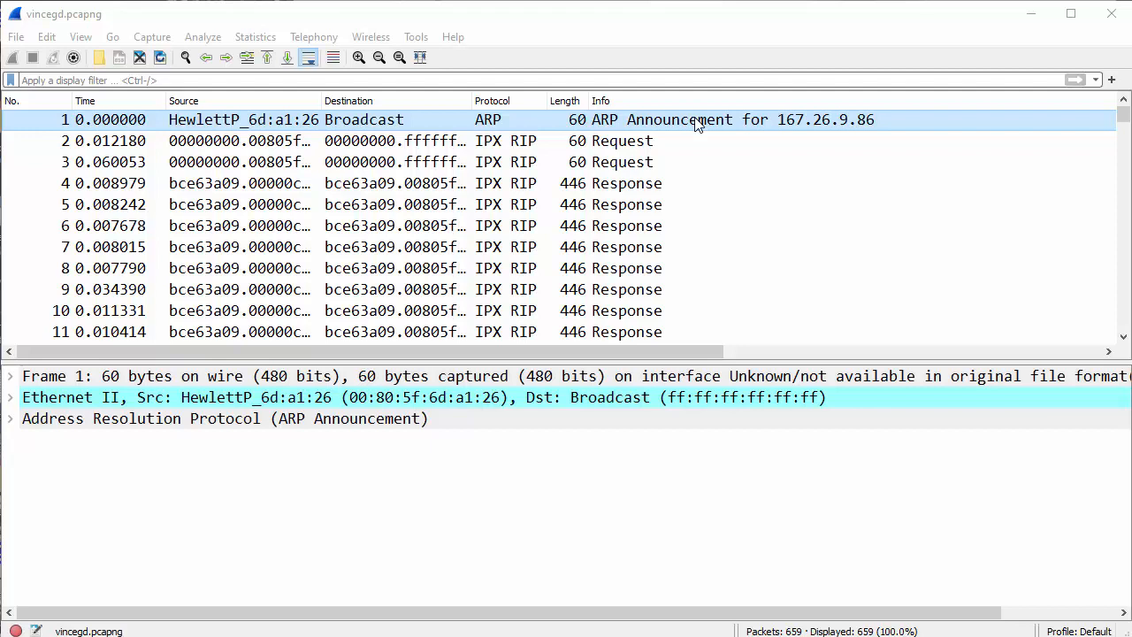
pyautogui.moveTo(610, 109)
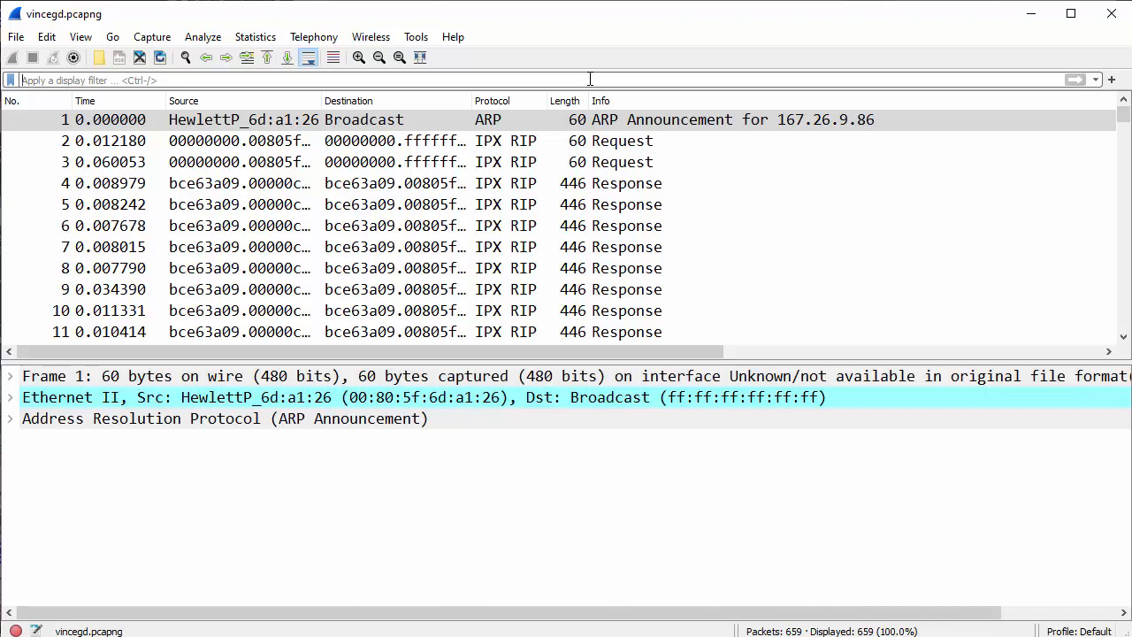
# Enable name resolution in the Endpoints list and apply the HewlettP address as the display filter
pyautogui.write('dhcp')
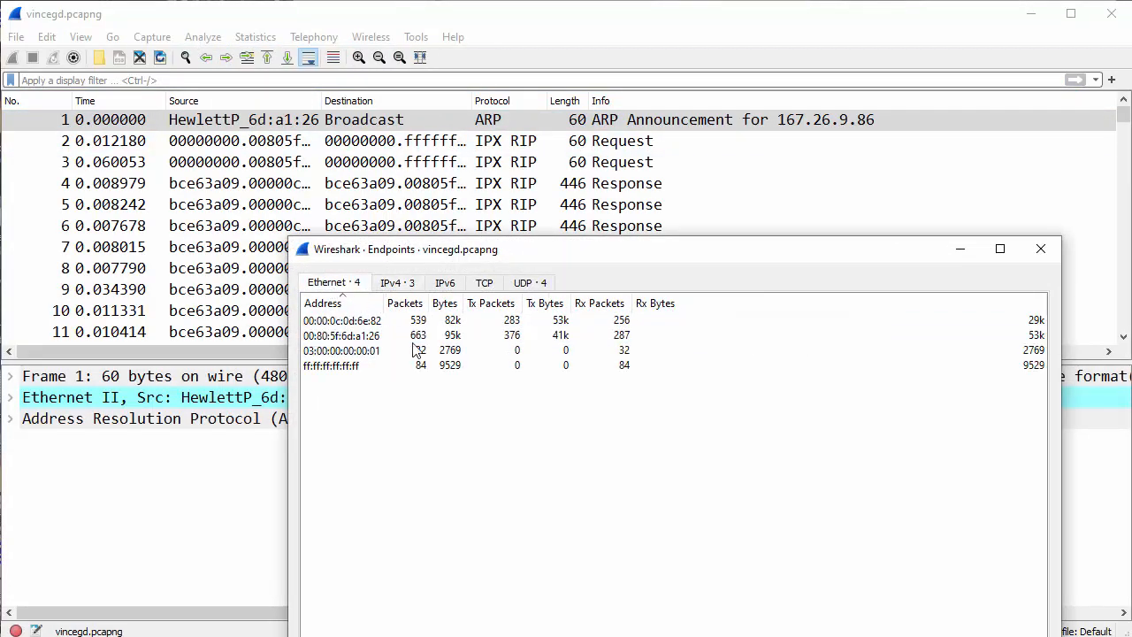
pyautogui.moveTo(403, 393)
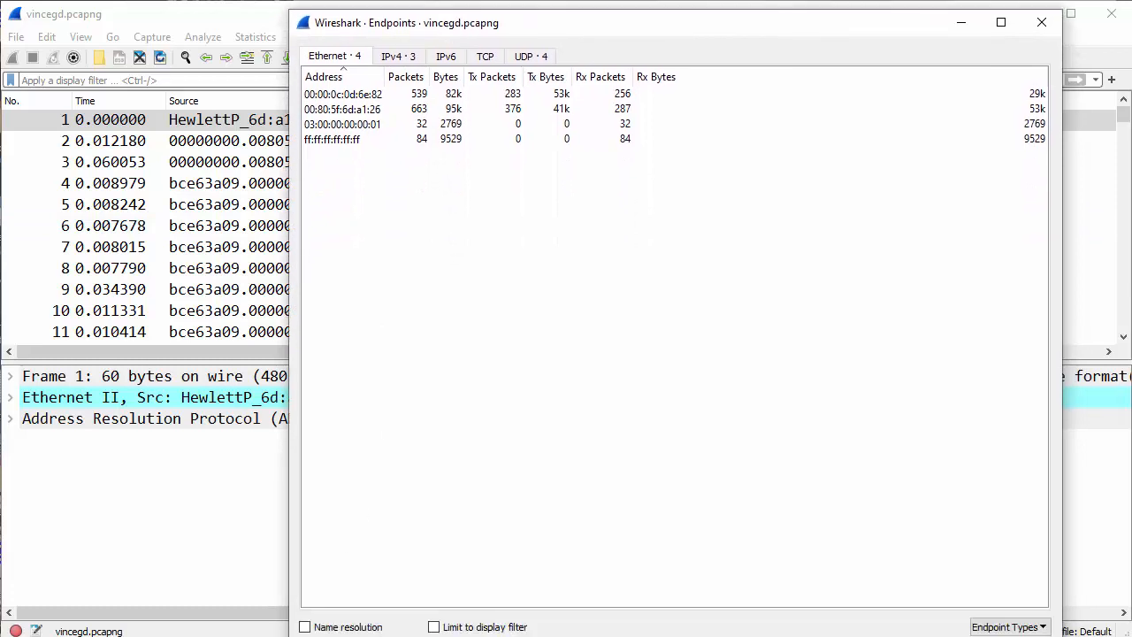
pyautogui.click(304, 605)
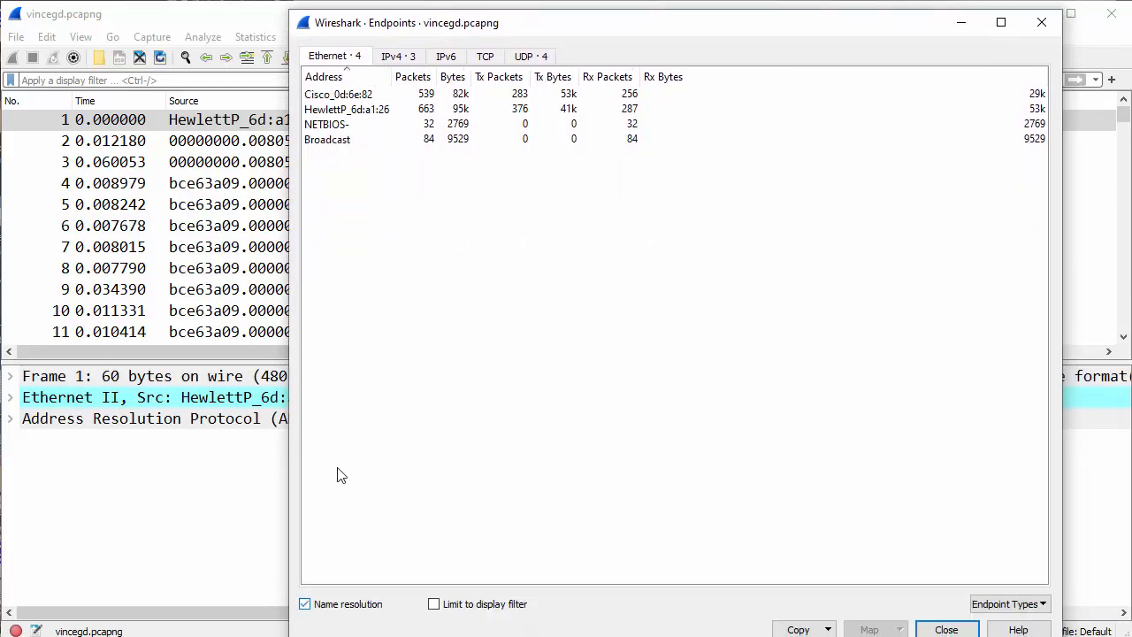
pyautogui.click(346, 110)
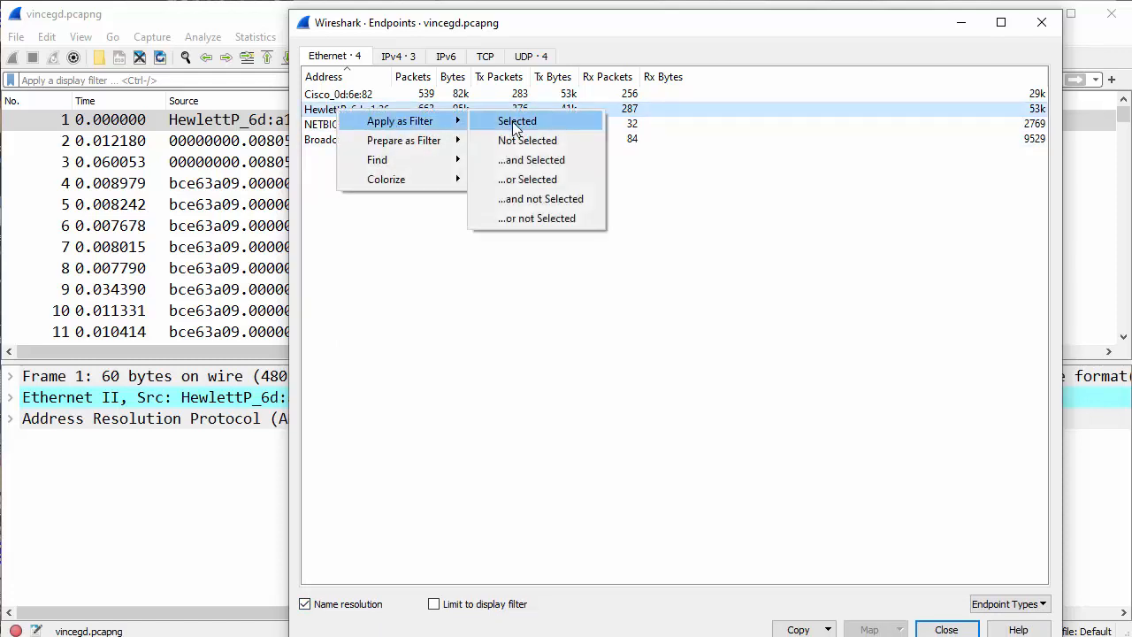
pyautogui.click(516, 120)
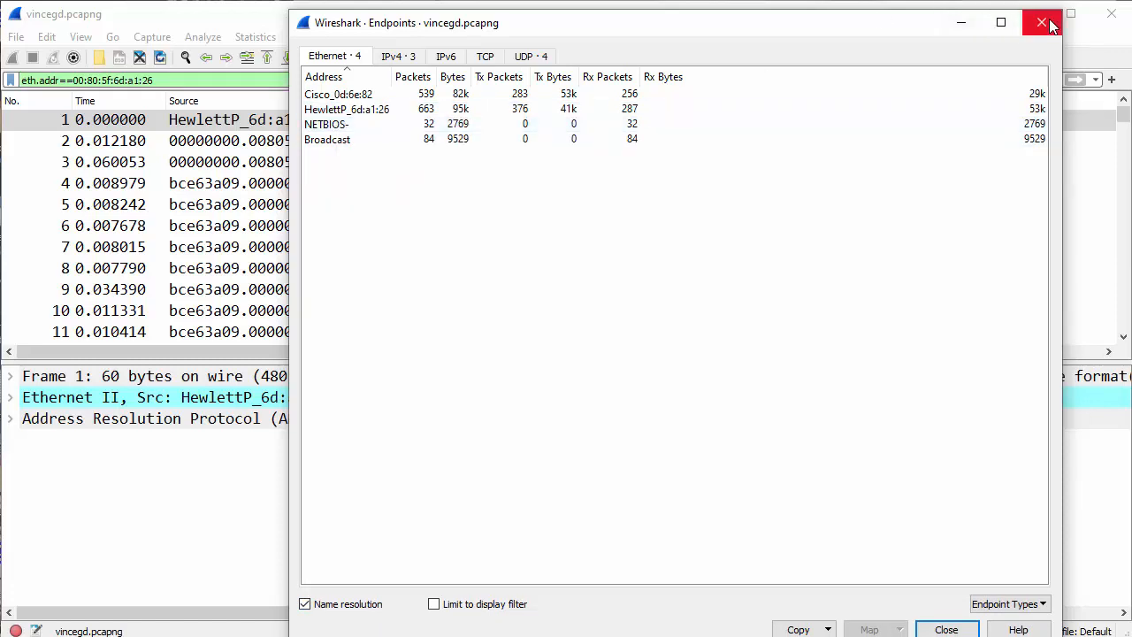
# Close the Endpoints window and scroll the packet list down to the ARP, NBNS and ICMP packets around 25–40
pyautogui.click(1042, 22)
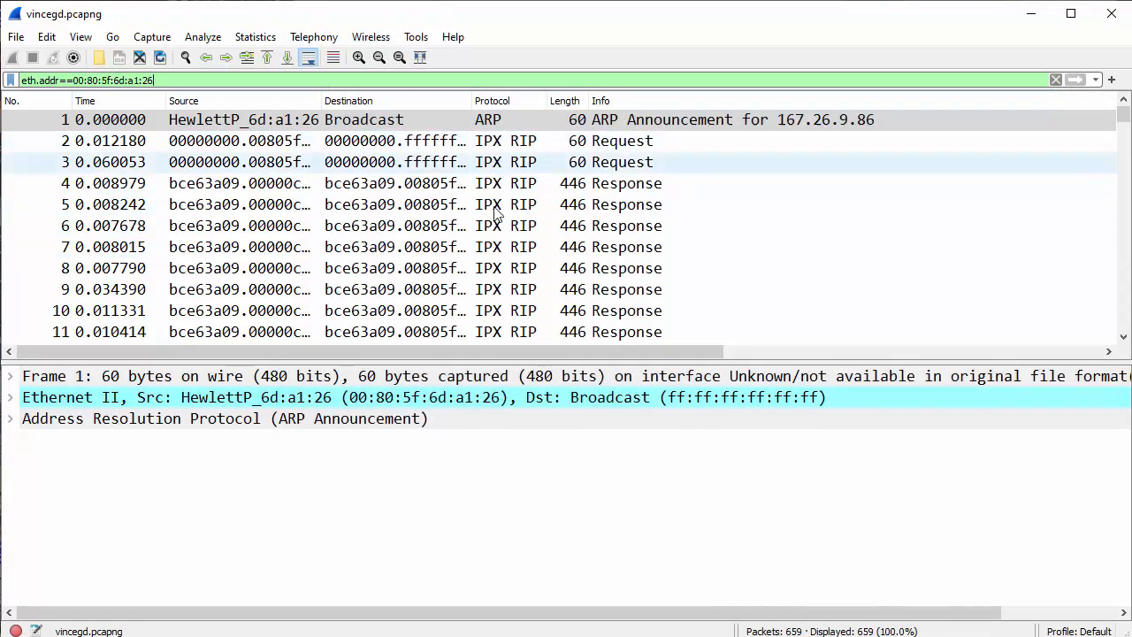
pyautogui.click(497, 248)
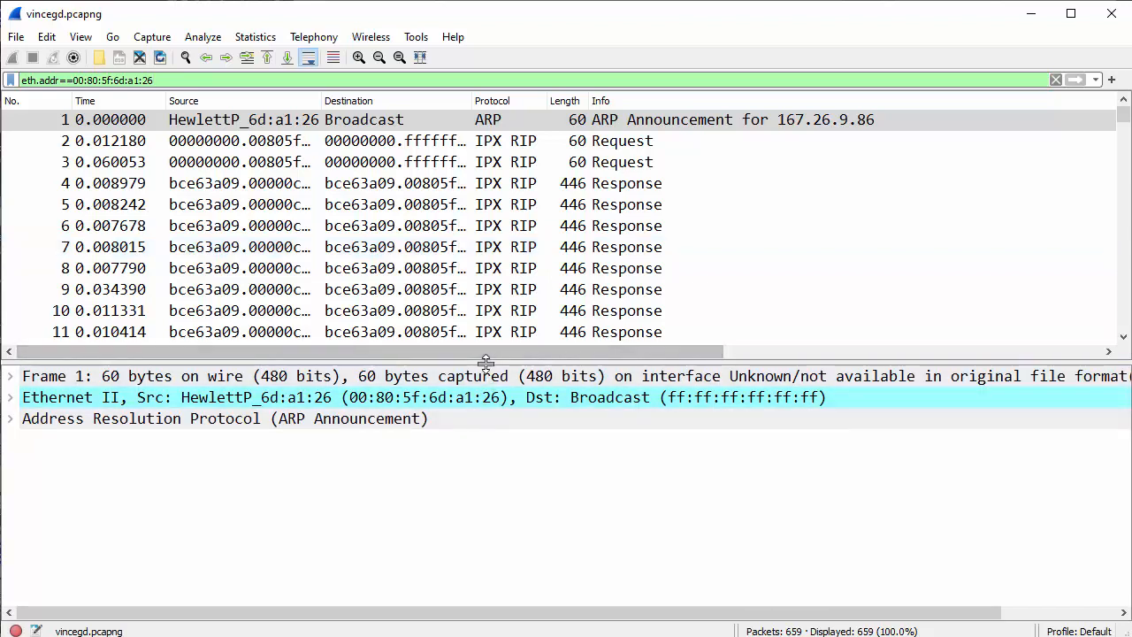
pyautogui.scroll(-3)
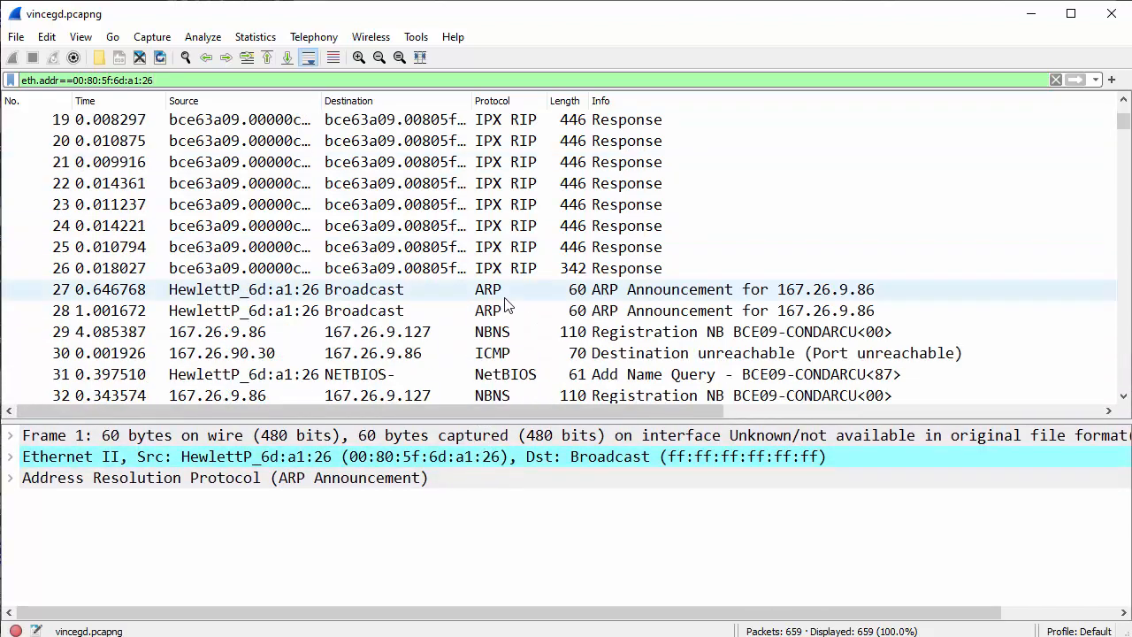
pyautogui.scroll(-3)
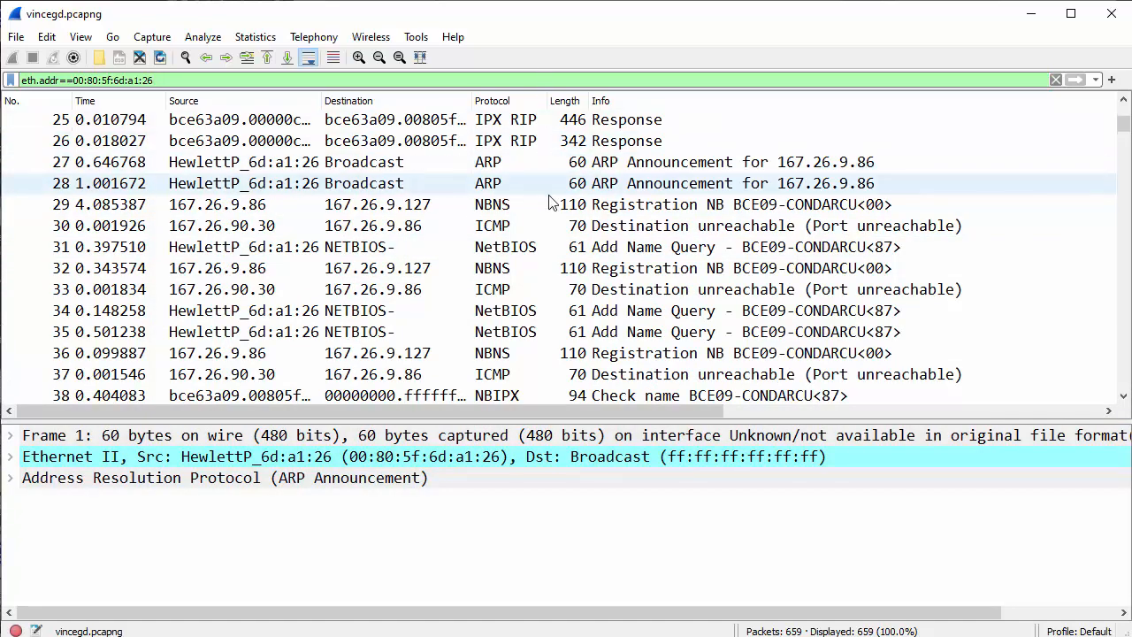
# Select packet 30, the ICMP destination-unreachable from 167.26.90.30, and enlarge the details pane
pyautogui.click(541, 205)
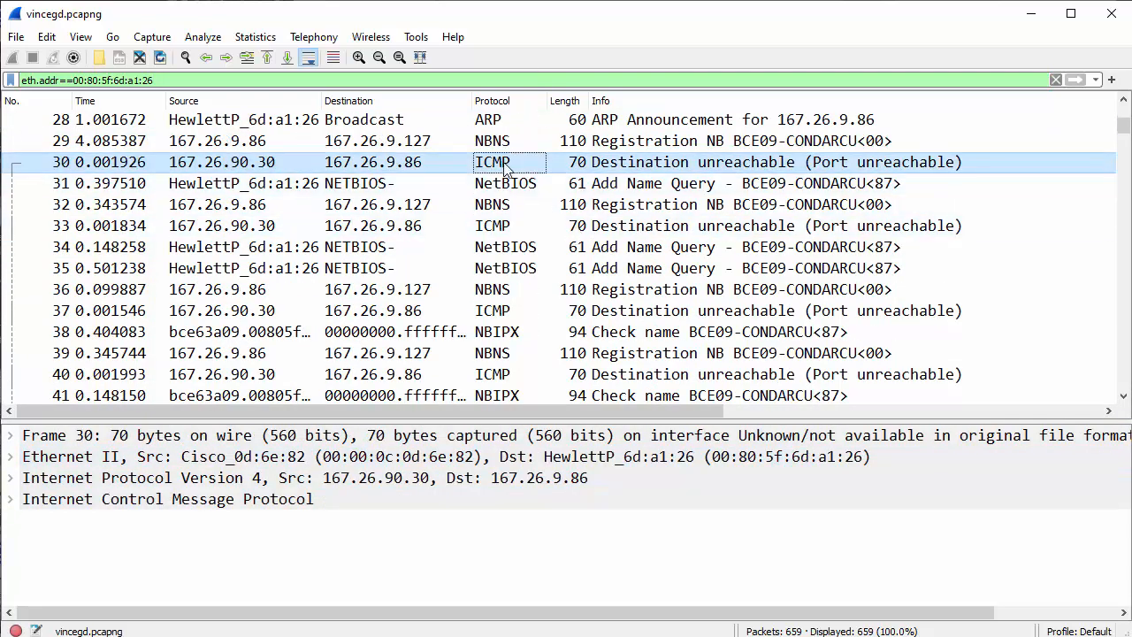
pyautogui.moveTo(888, 166)
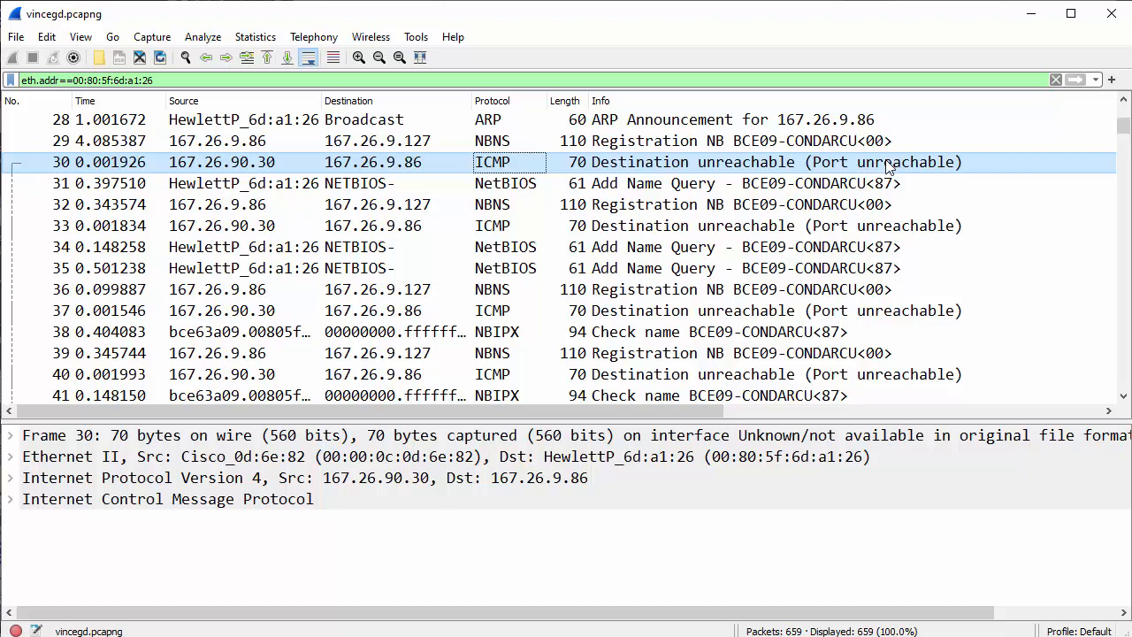
pyautogui.moveTo(474, 421)
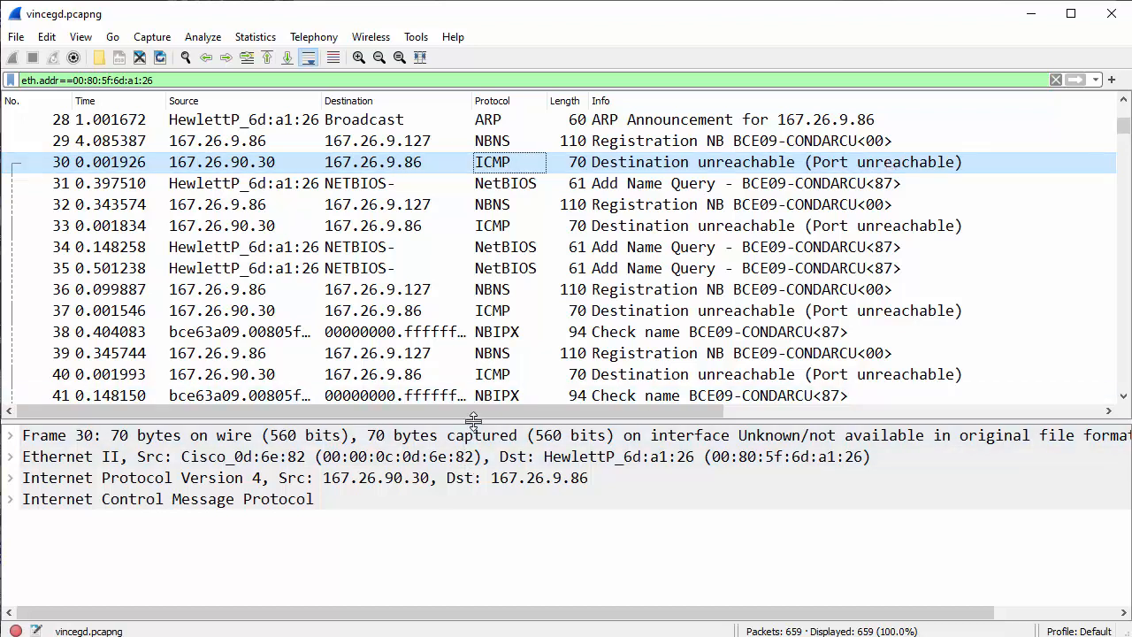
pyautogui.moveTo(474, 421); pyautogui.dragTo(474, 273)
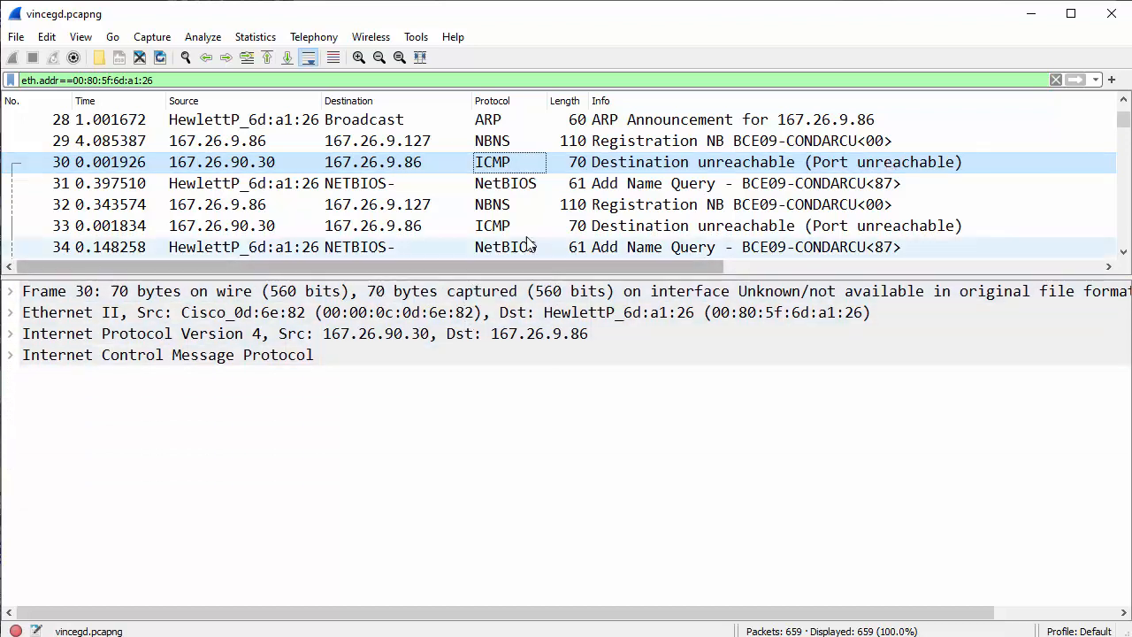
pyautogui.moveTo(246, 174)
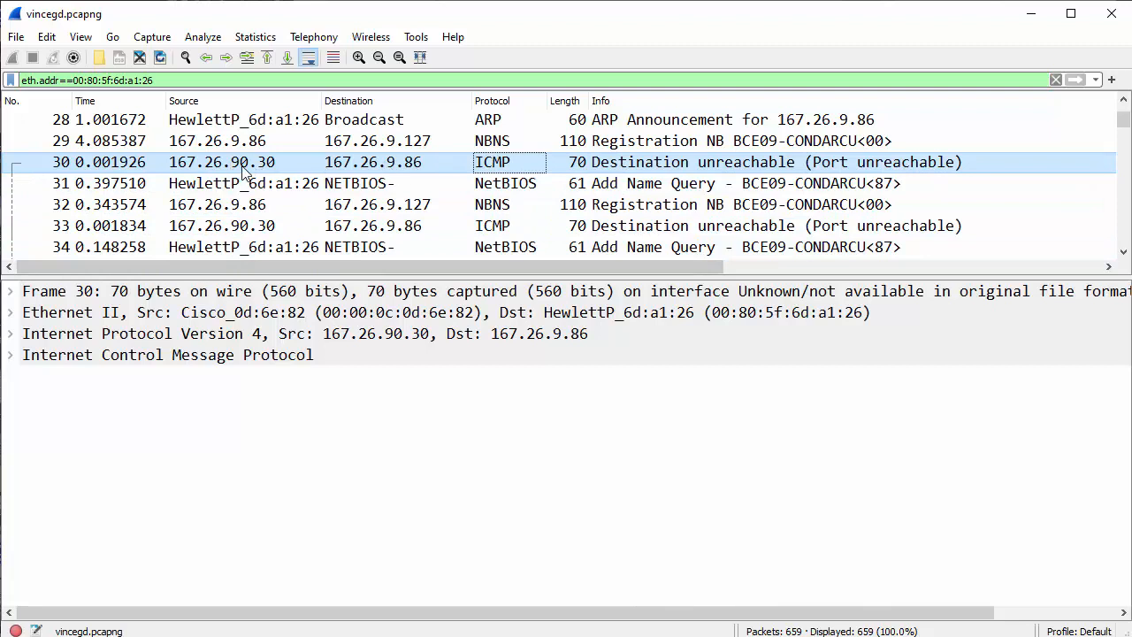
pyautogui.moveTo(410, 175)
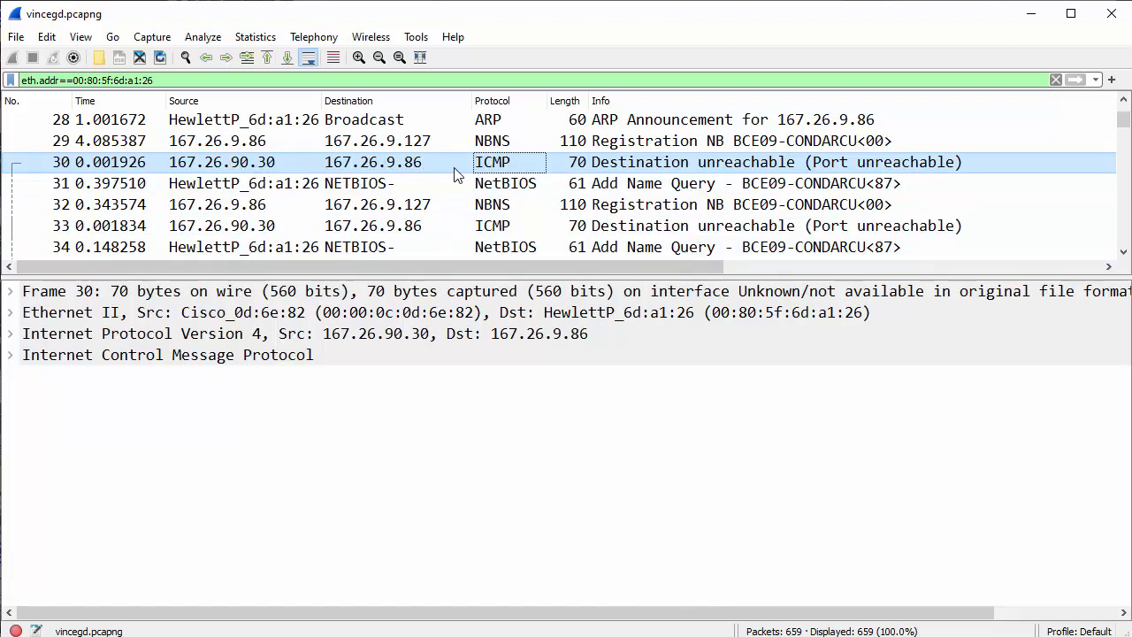
pyautogui.moveTo(248, 168)
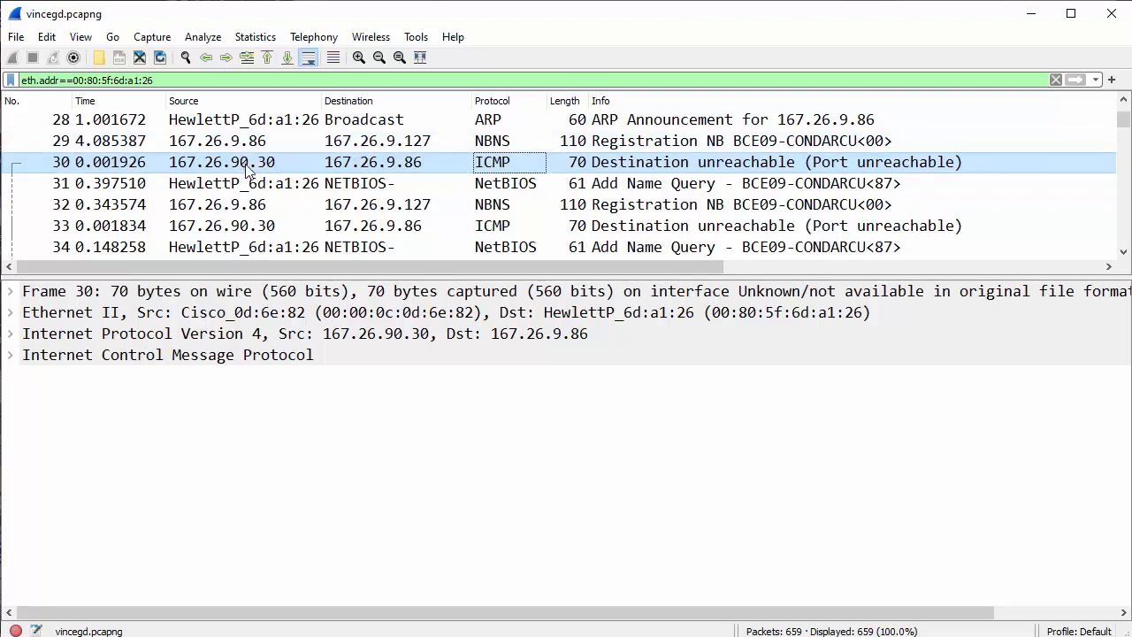
pyautogui.moveTo(325, 182)
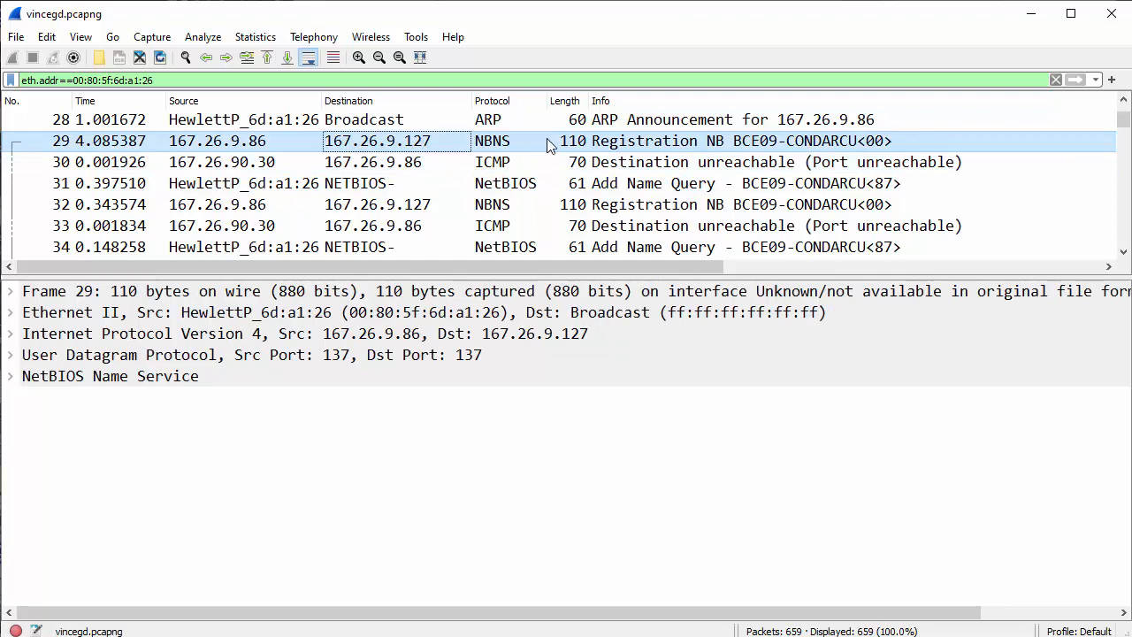
pyautogui.moveTo(711, 145)
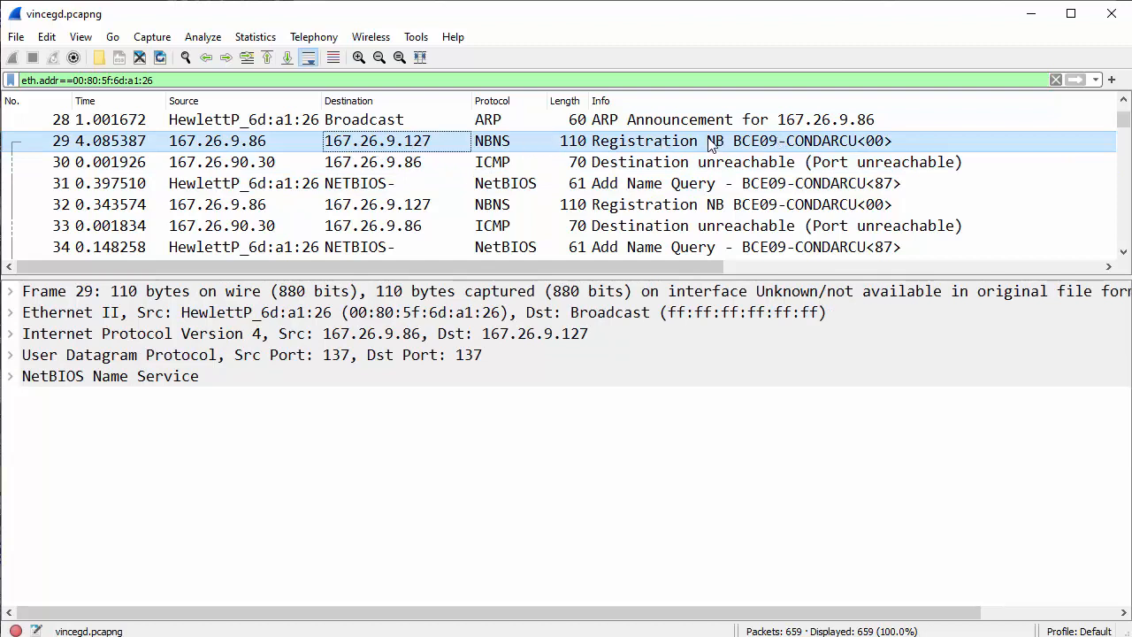
pyautogui.moveTo(534, 155)
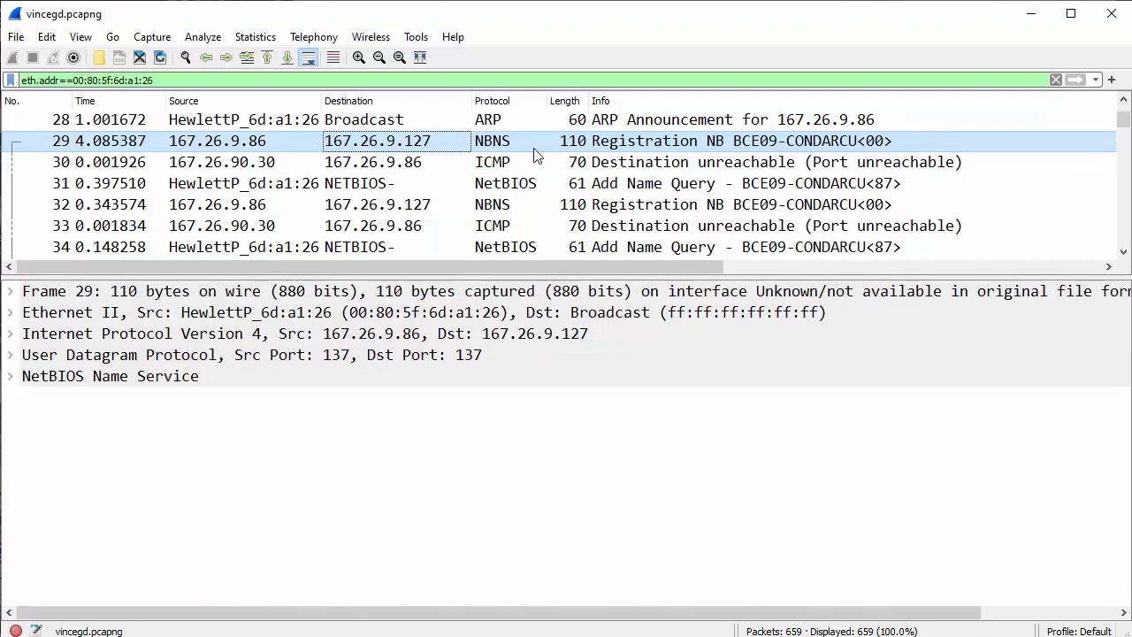
pyautogui.moveTo(403, 148)
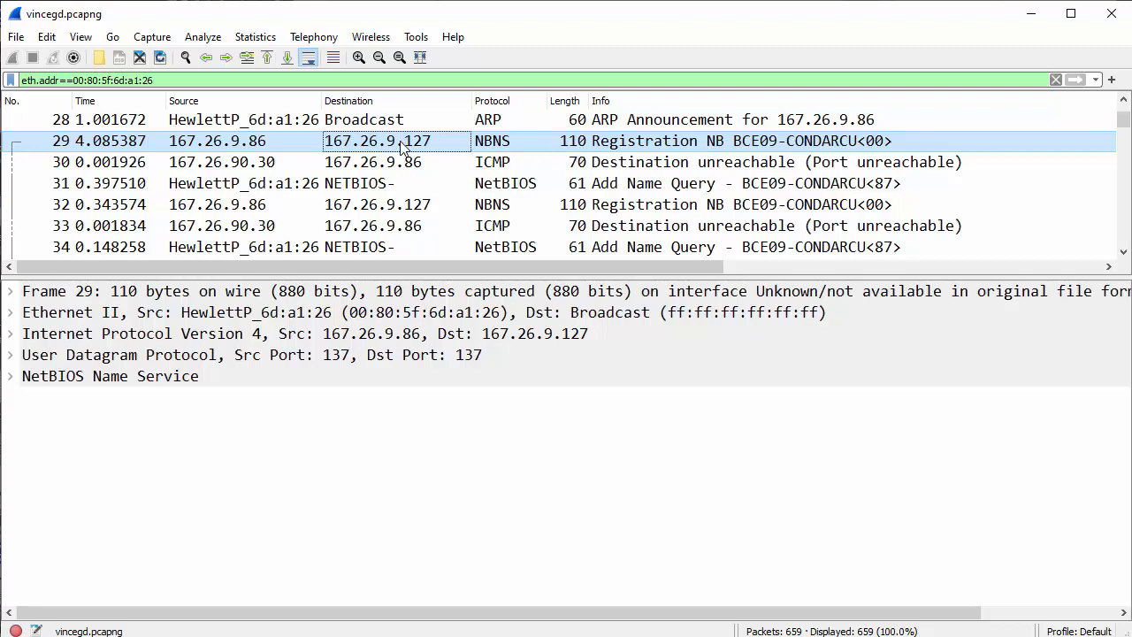
pyautogui.moveTo(416, 156)
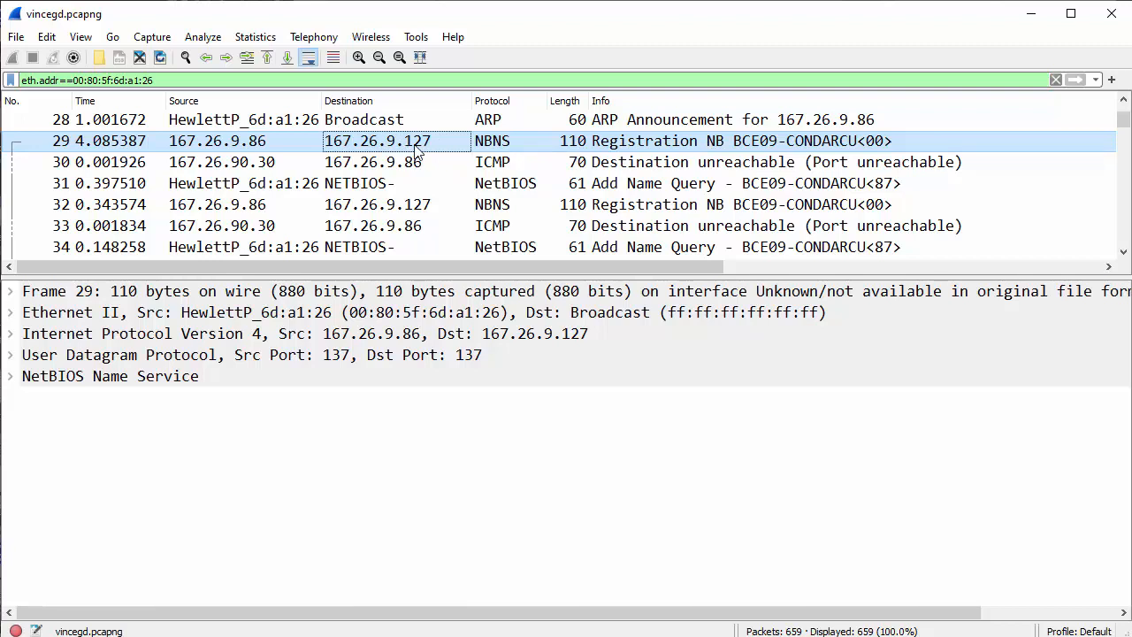
pyautogui.moveTo(433, 308)
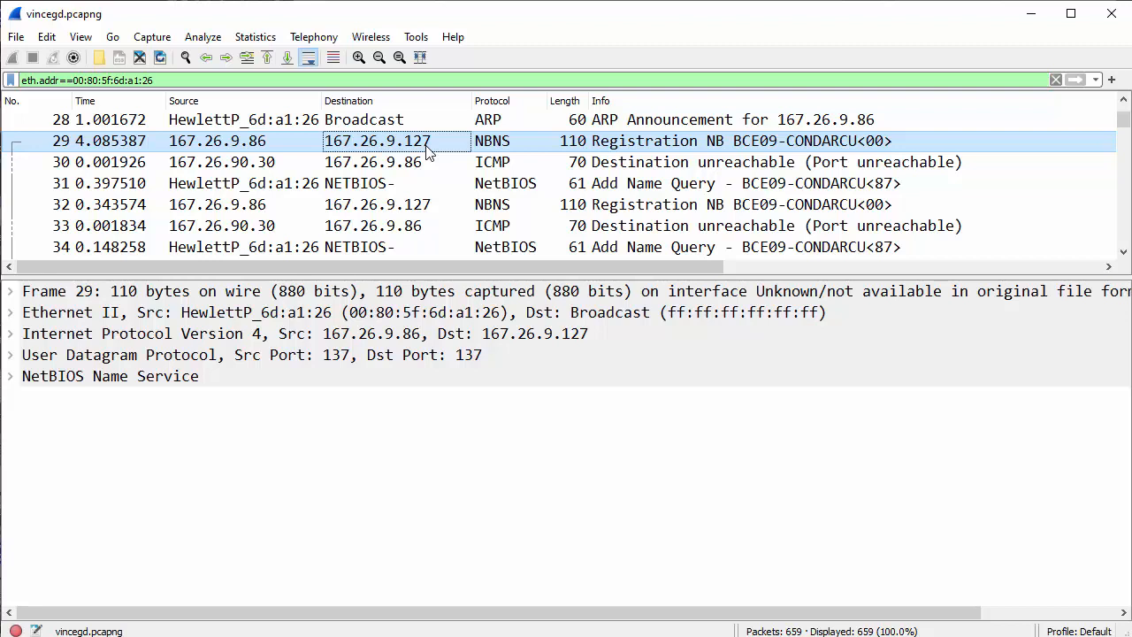
pyautogui.moveTo(430, 143)
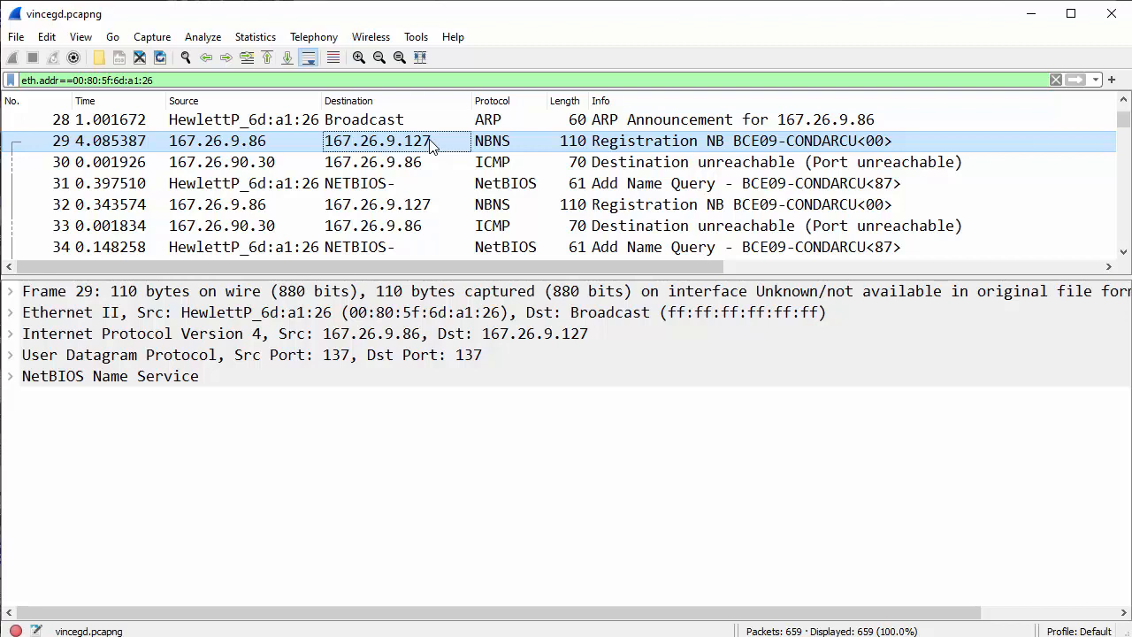
pyautogui.moveTo(386, 168)
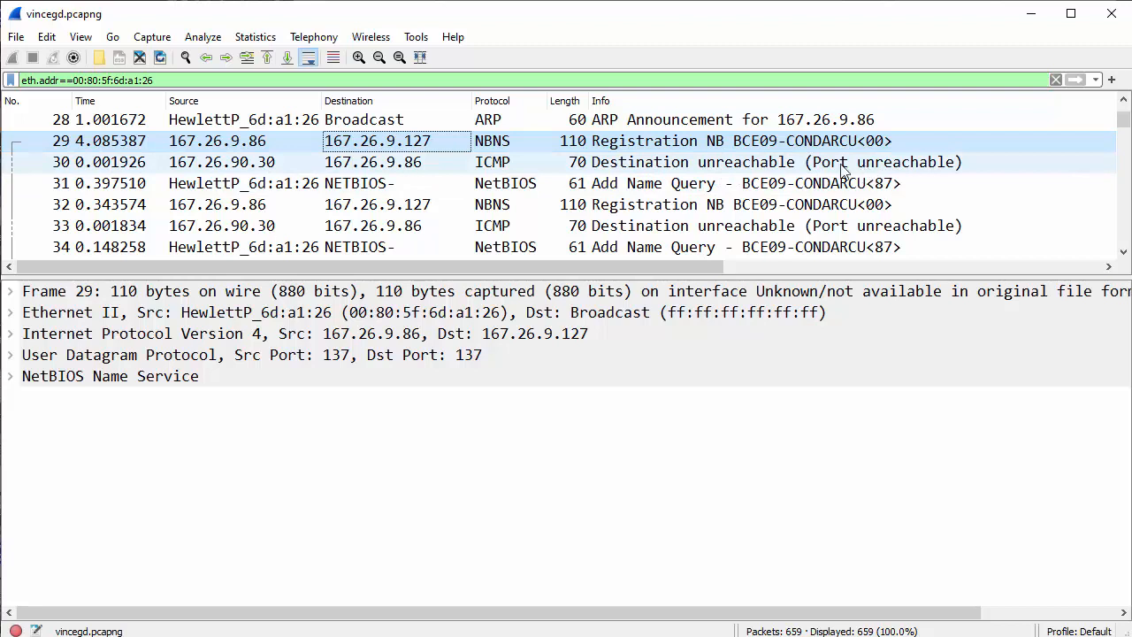
pyautogui.moveTo(893, 173)
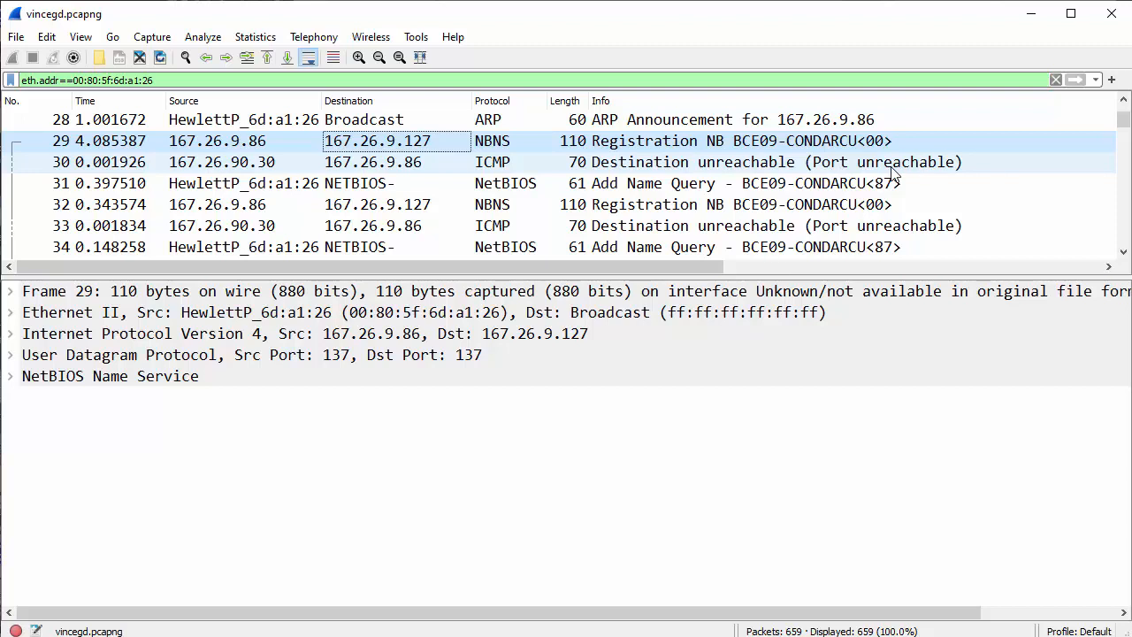
pyautogui.moveTo(829, 175)
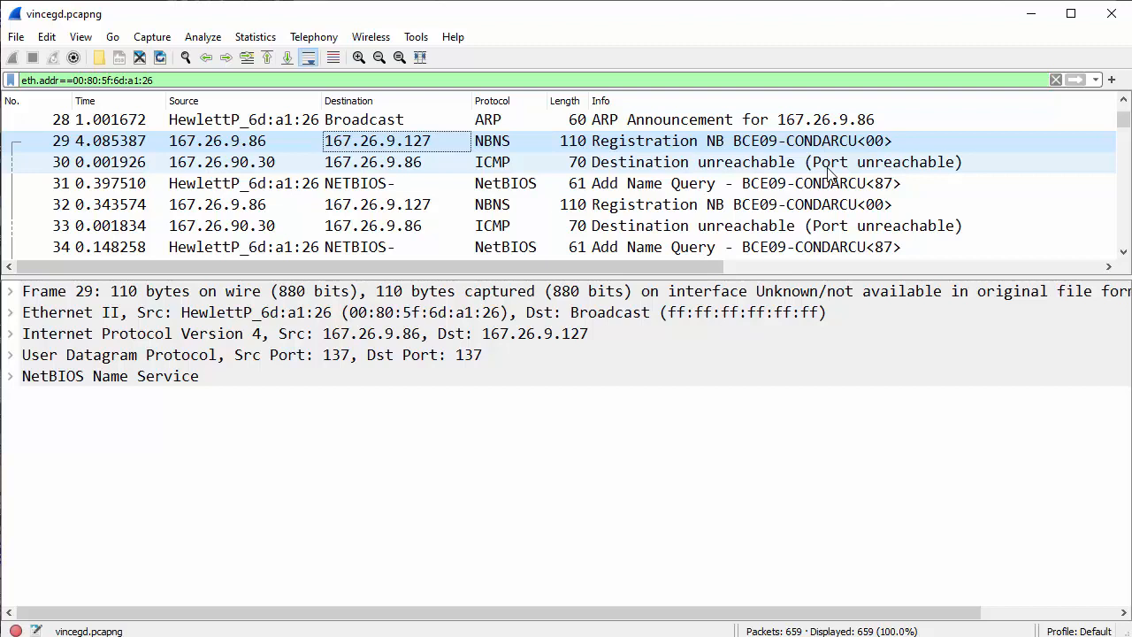
pyautogui.moveTo(757, 176)
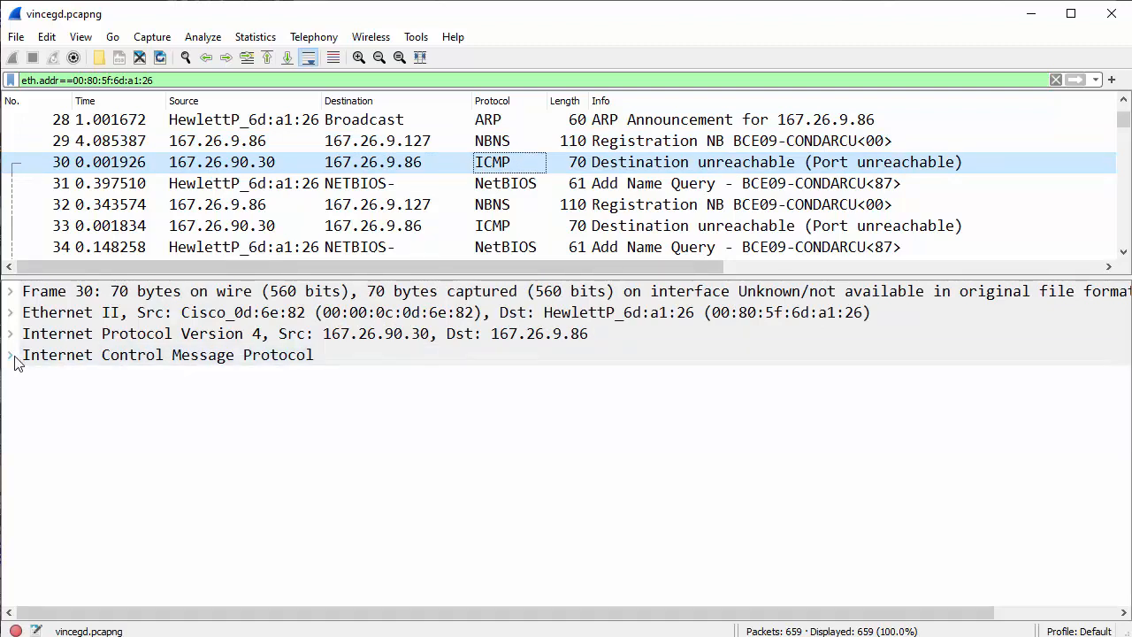
# Expand packet 30's ICMP type 3 code 3 and highlight the embedded IPv4 header's identification 0x0300 (768)
pyautogui.click(10, 354)
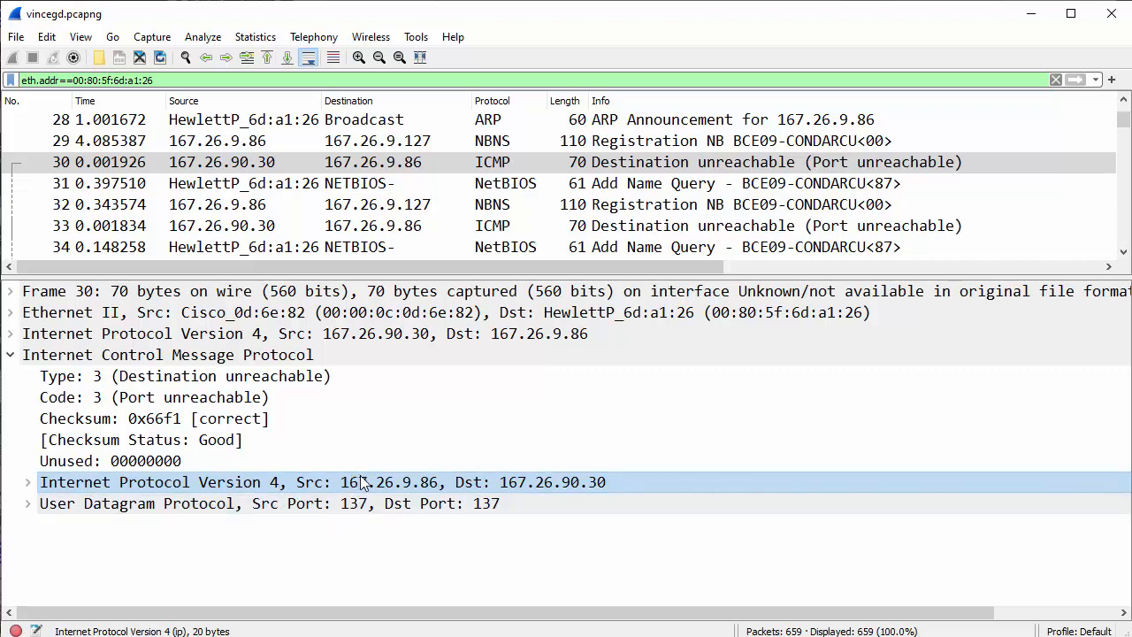
pyautogui.moveTo(410, 494)
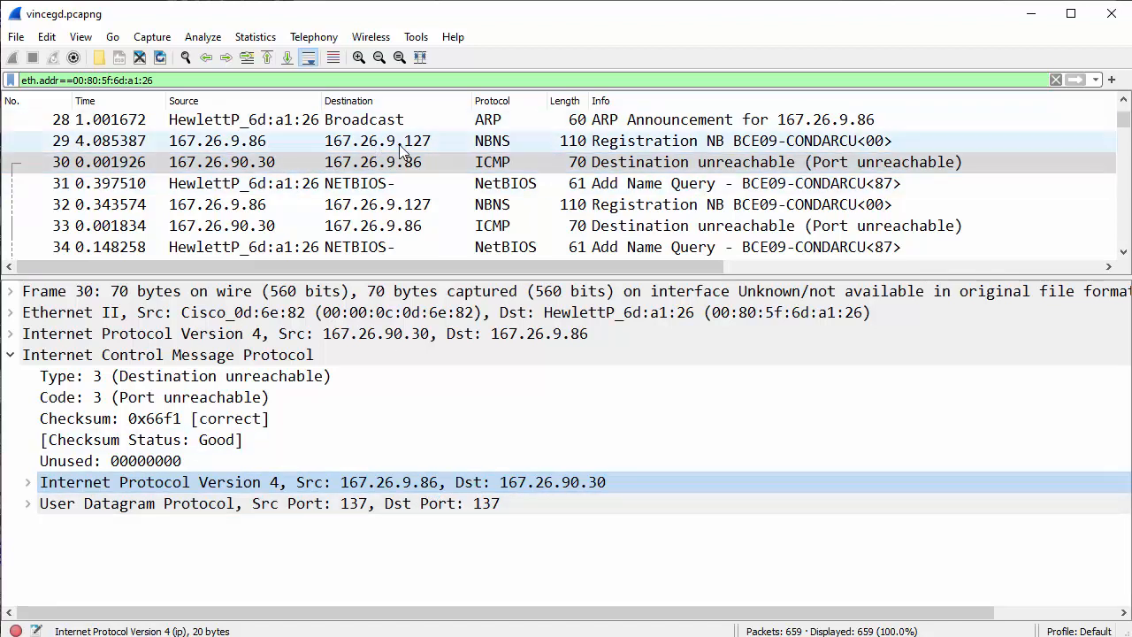
pyautogui.moveTo(517, 451)
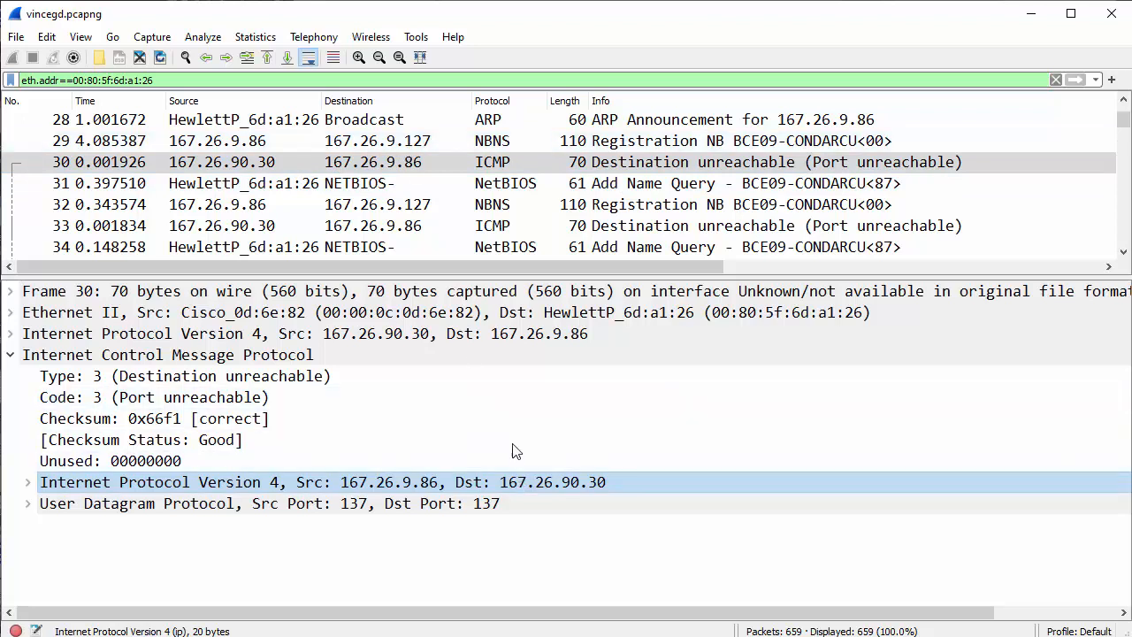
pyautogui.moveTo(407, 142)
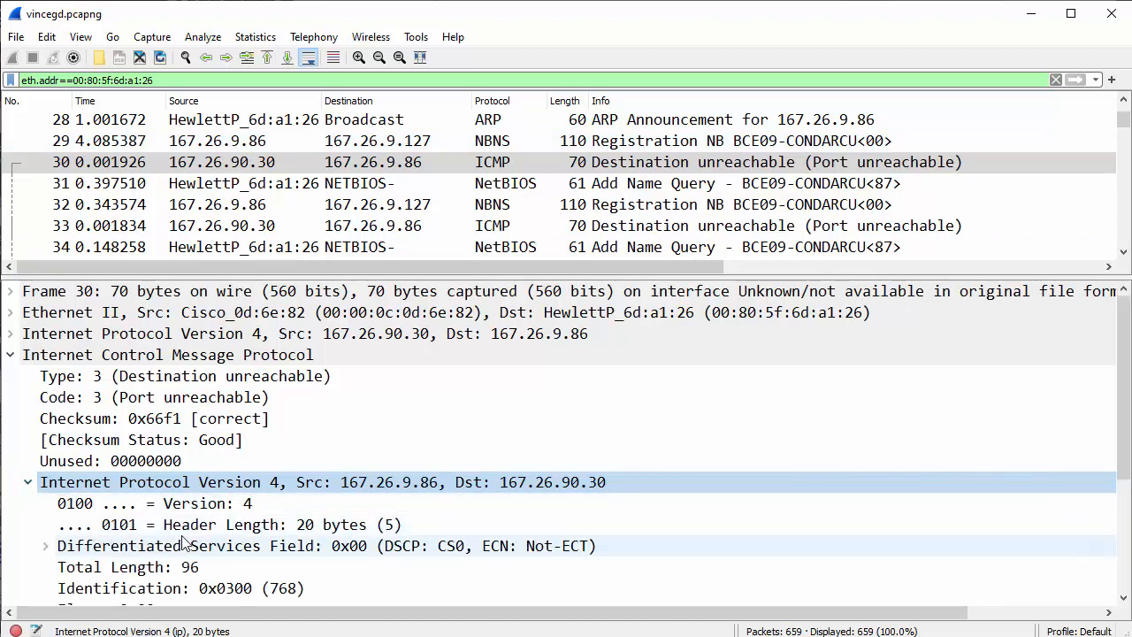
pyautogui.click(176, 587)
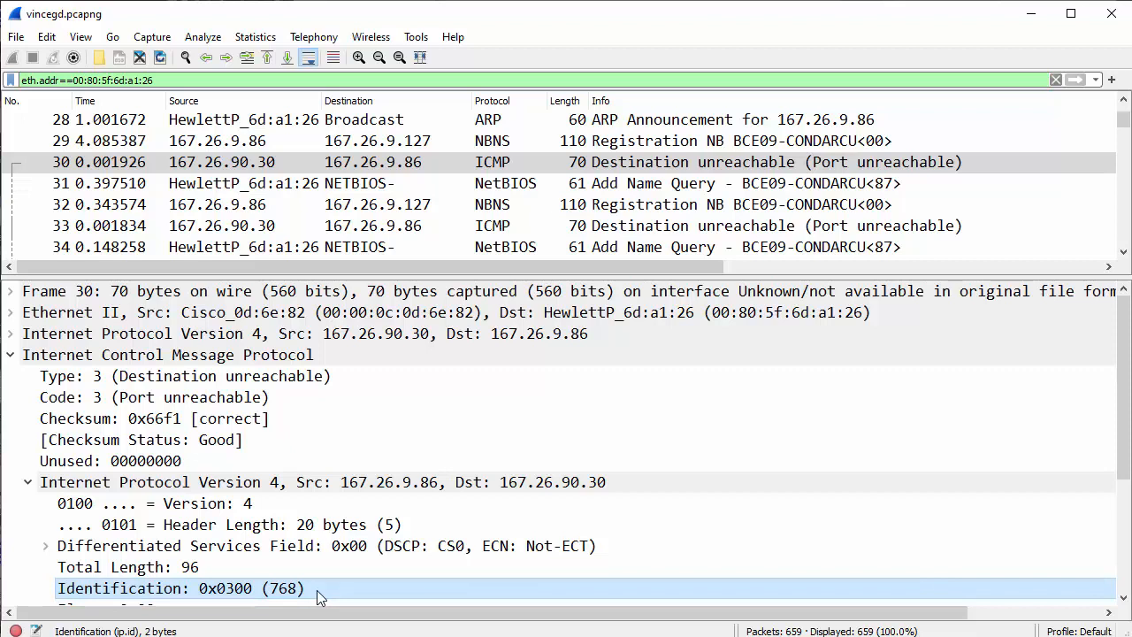
pyautogui.moveTo(281, 601)
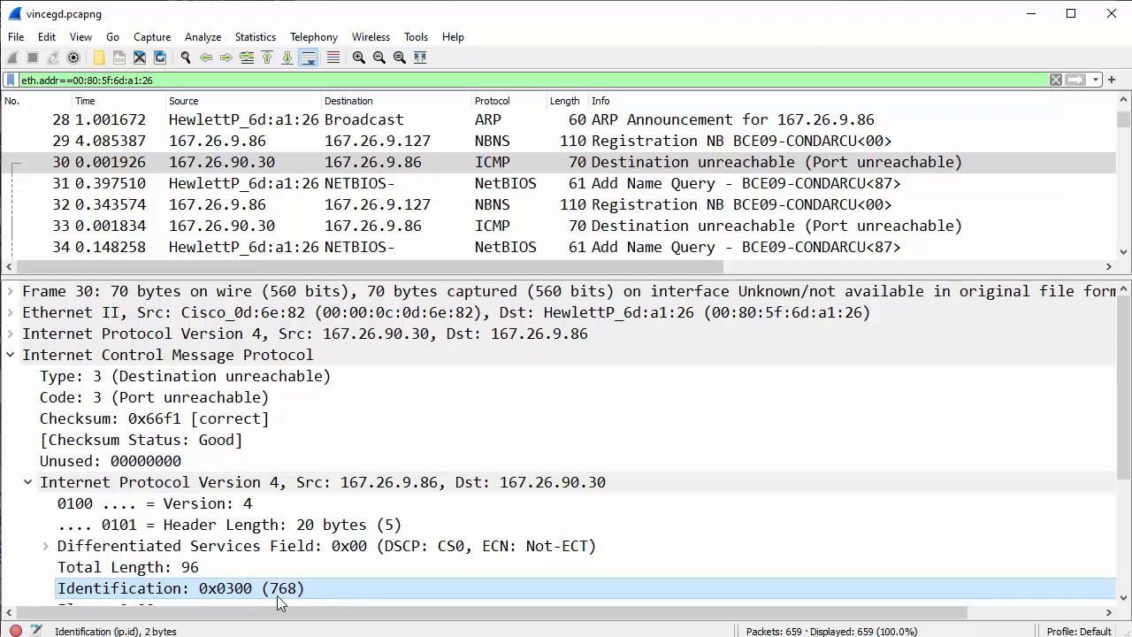
pyautogui.moveTo(246, 599)
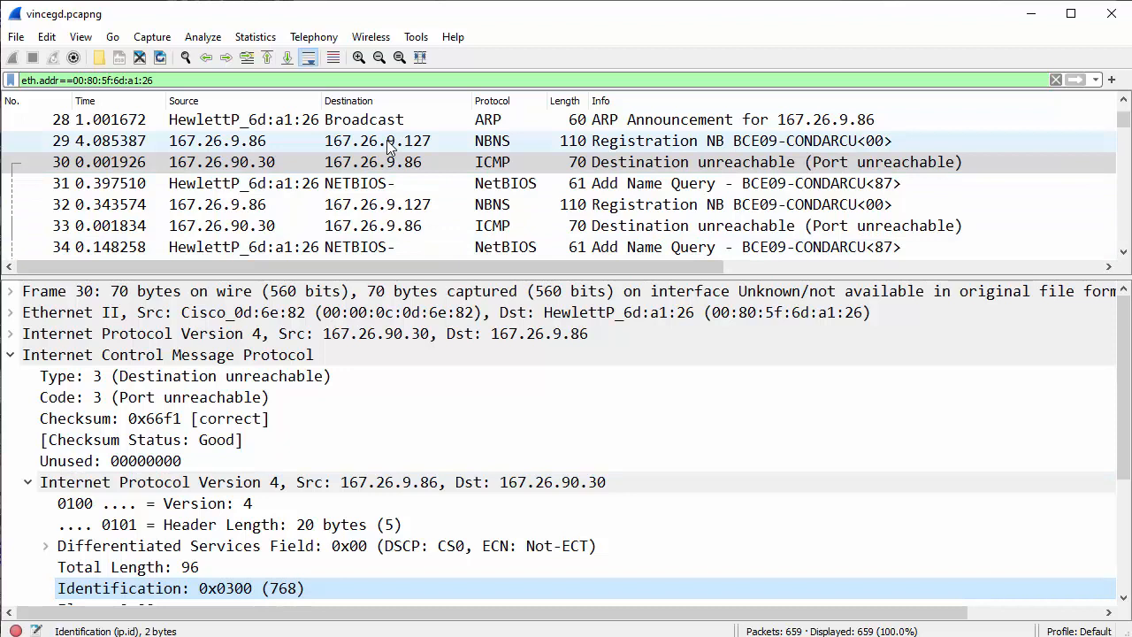
# Select NBNS registration packet 29 and highlight its own IPv4 identification 0x0300 (768)
pyautogui.click(377, 141)
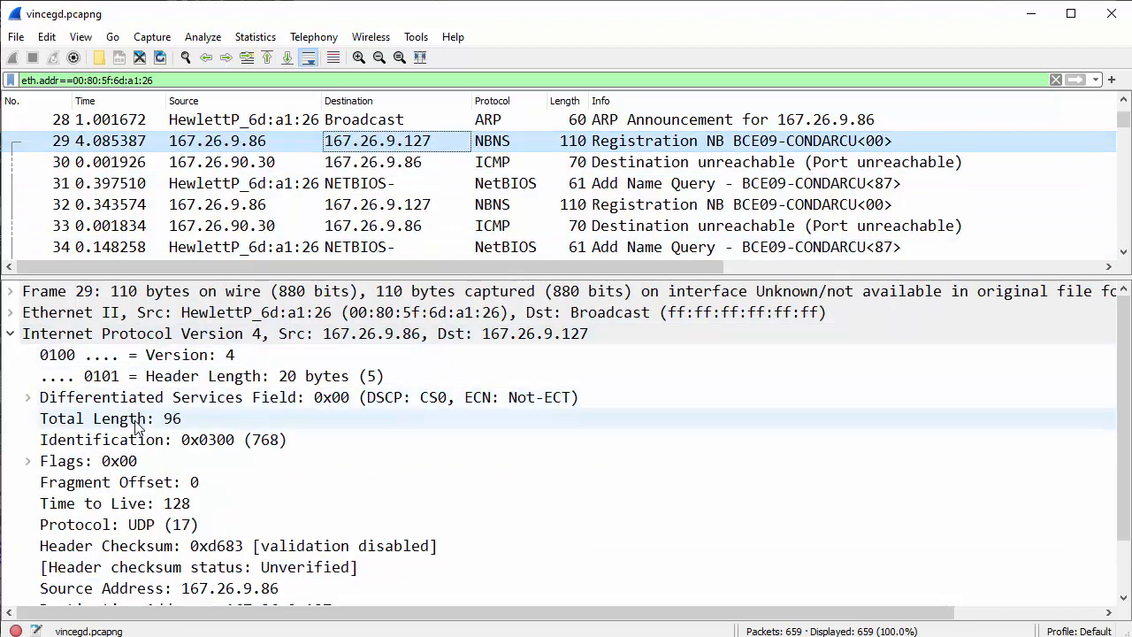
pyautogui.click(163, 439)
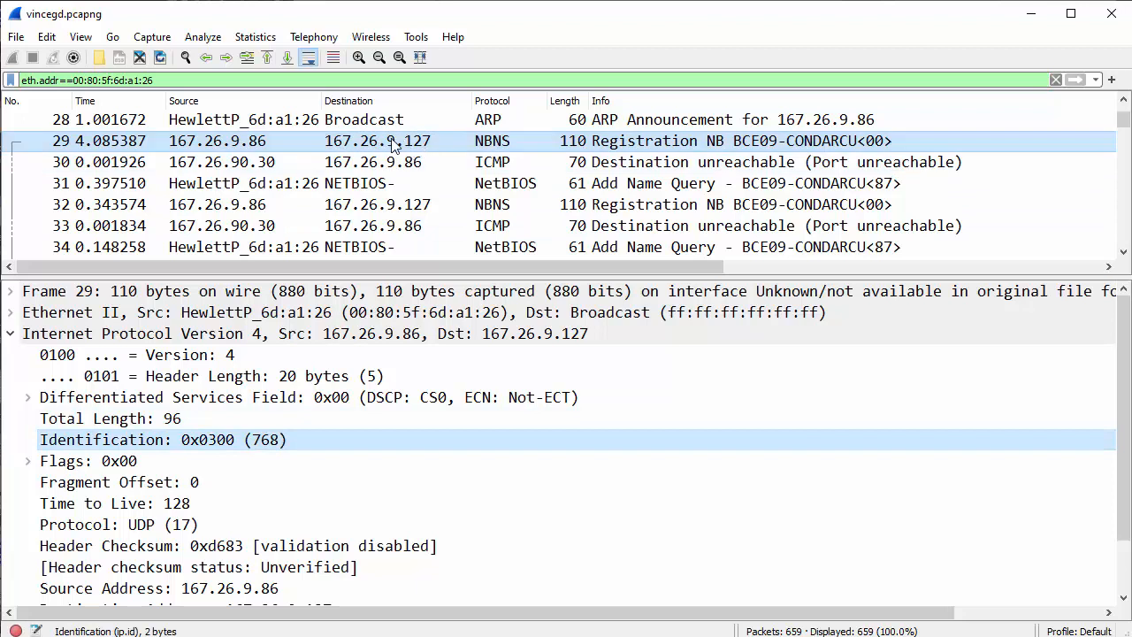
pyautogui.moveTo(468, 145)
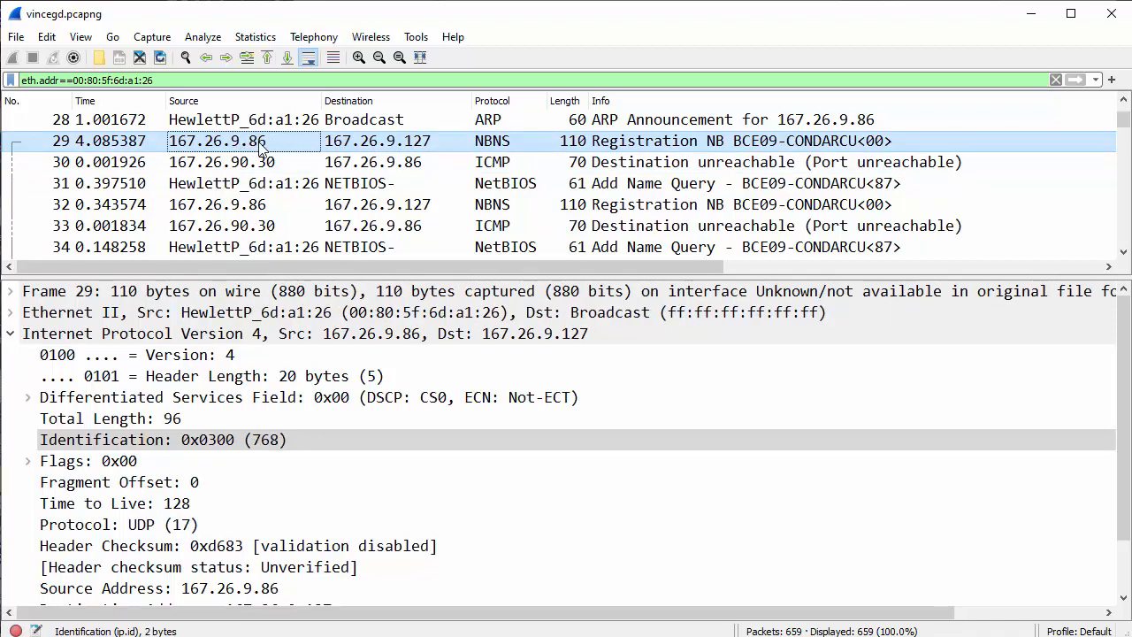
pyautogui.moveTo(286, 152)
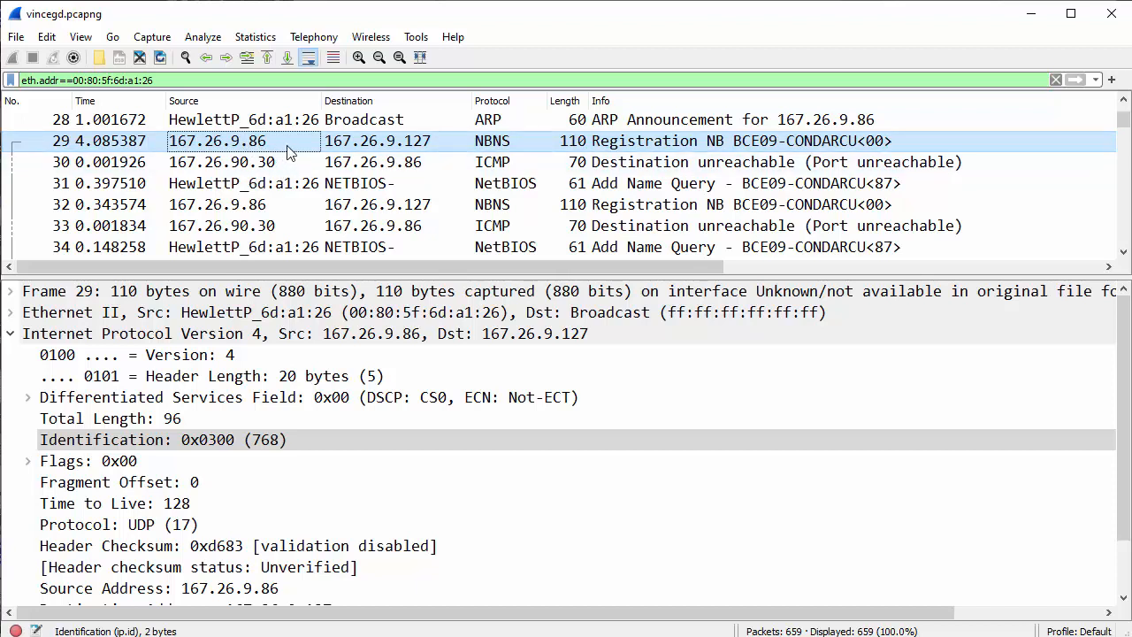
pyautogui.moveTo(651, 145)
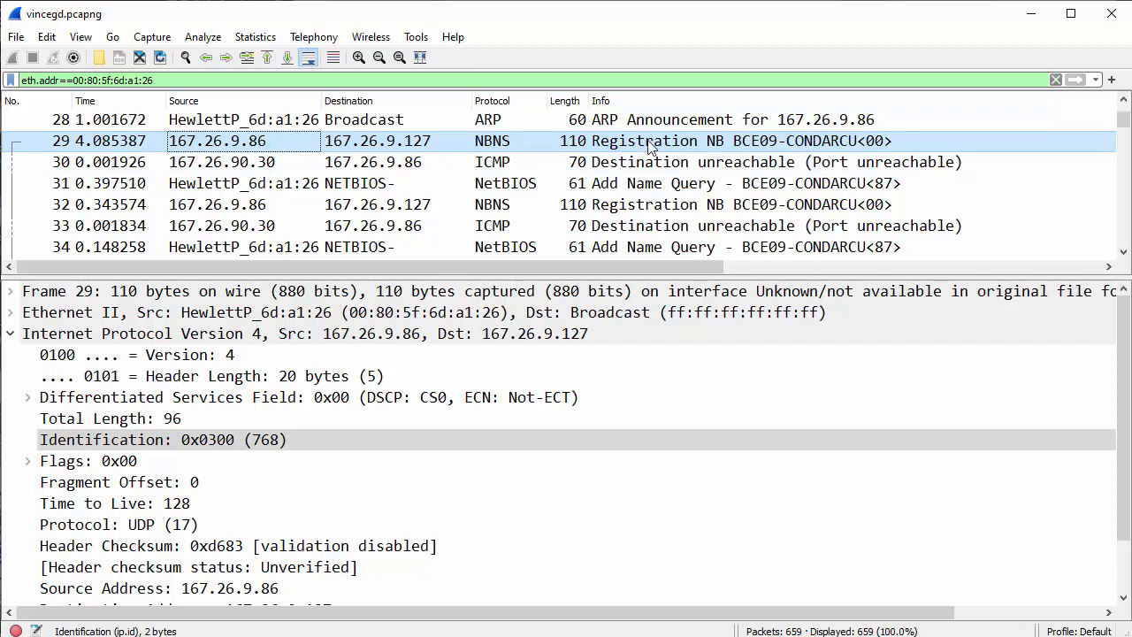
pyautogui.moveTo(531, 152)
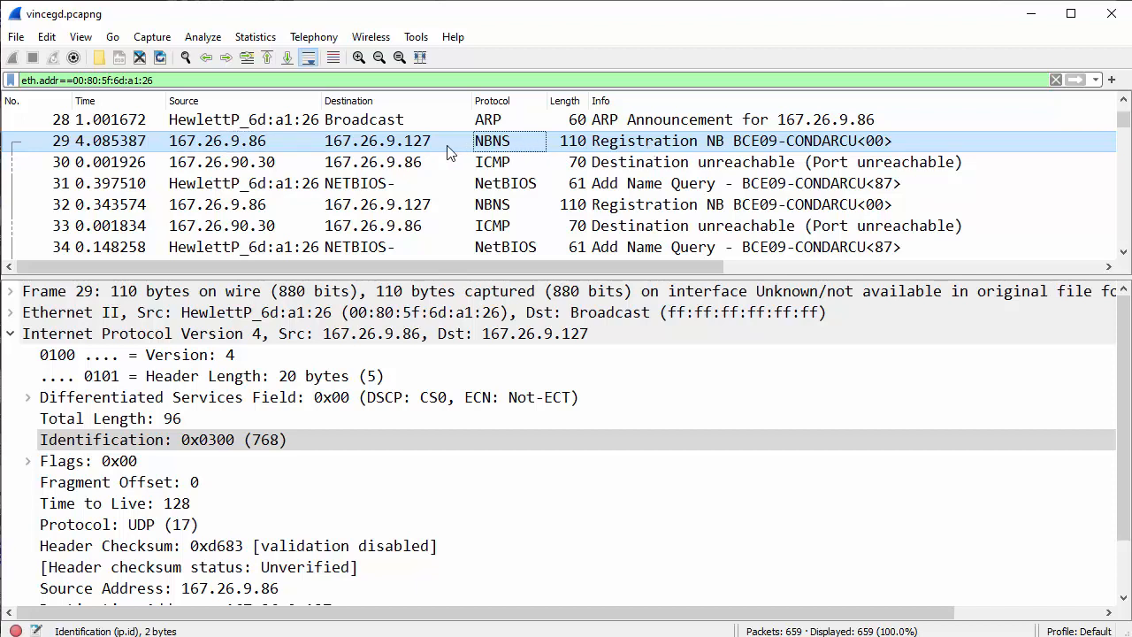
pyautogui.moveTo(577, 145)
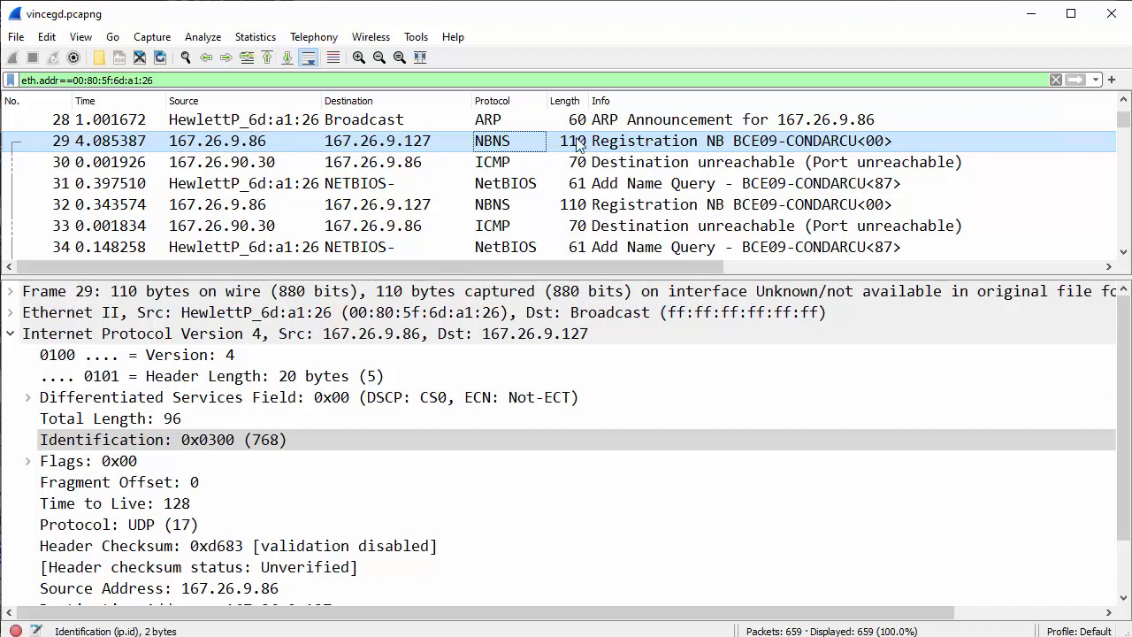
pyautogui.moveTo(415, 145)
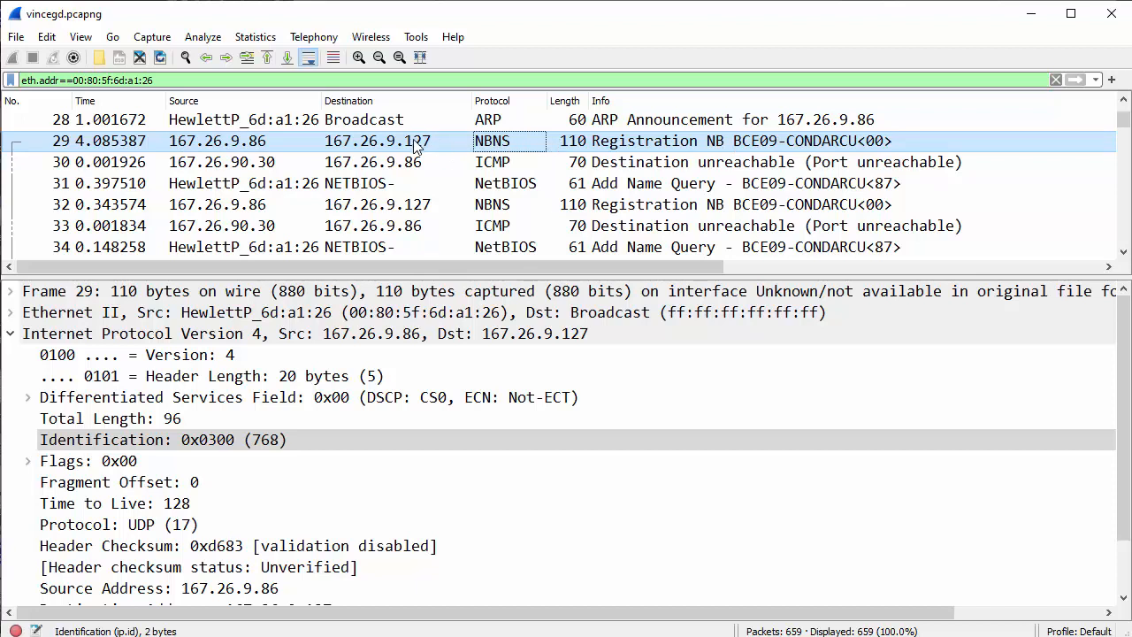
pyautogui.moveTo(262, 170)
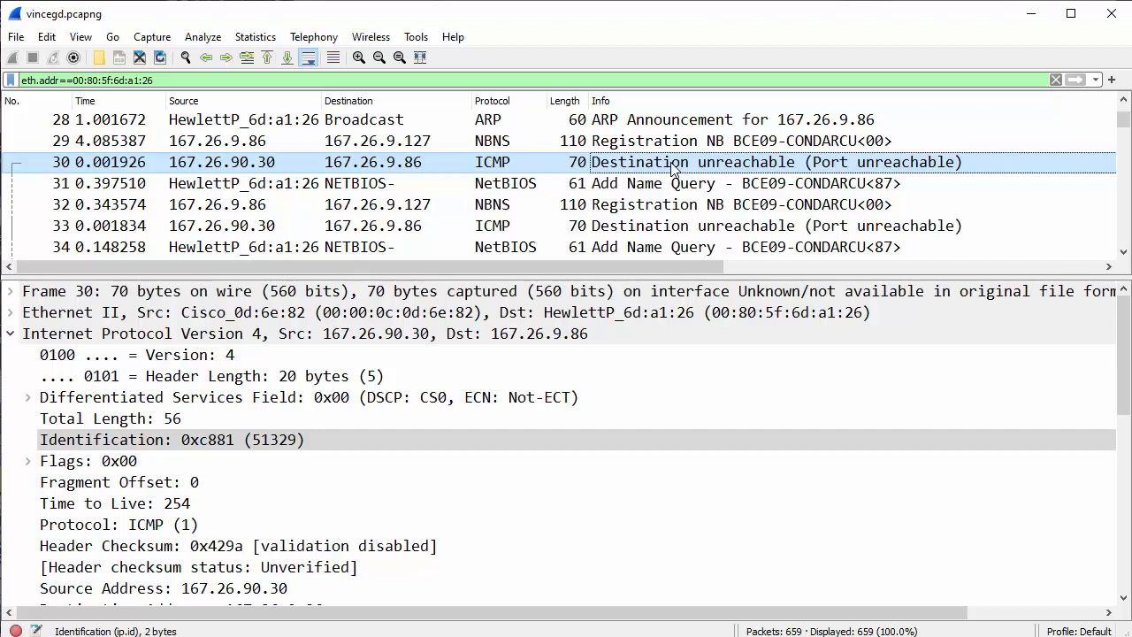
pyautogui.moveTo(566, 175)
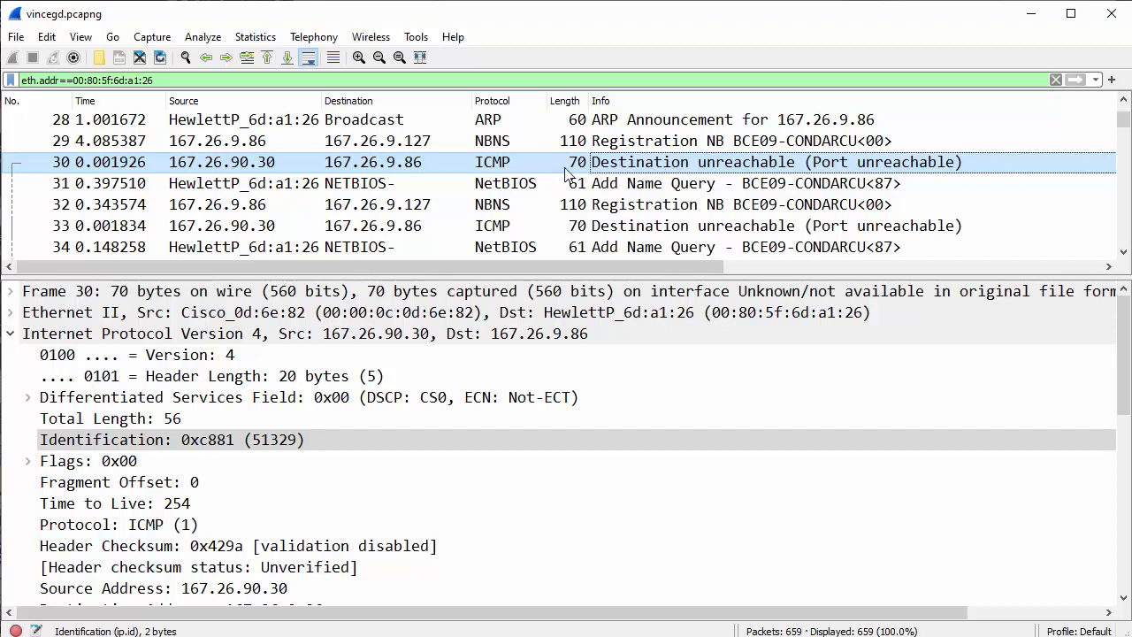
# Read packet 32's identification 0x0400 (1024), then packet 33's port-unreachable identification 0xc8aa (51370)
pyautogui.click(492, 205)
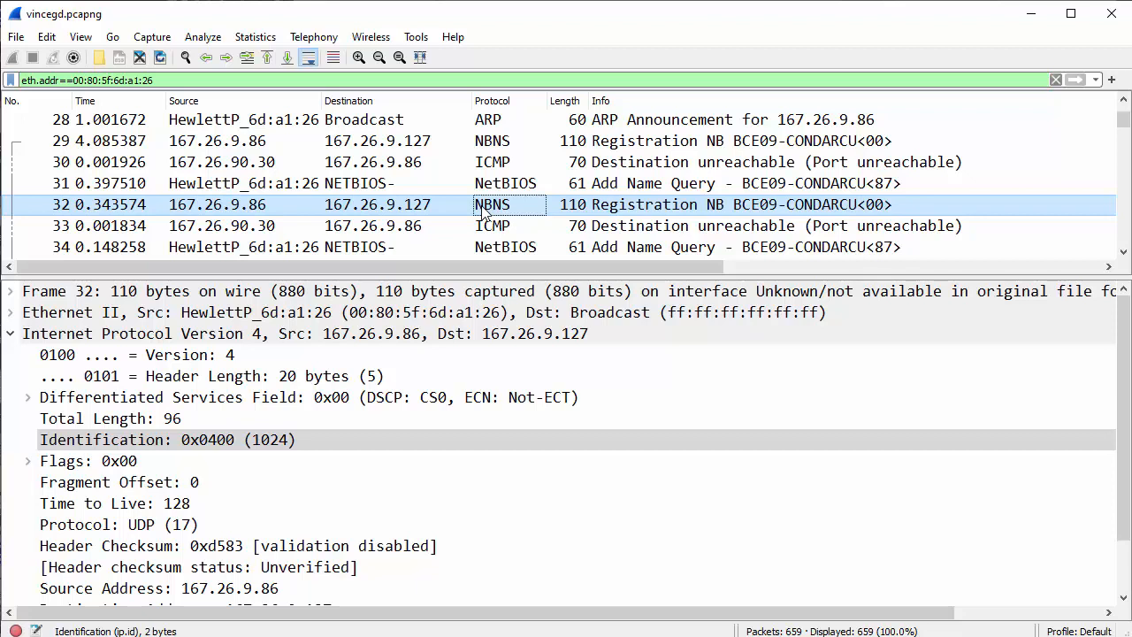
pyautogui.moveTo(645, 233)
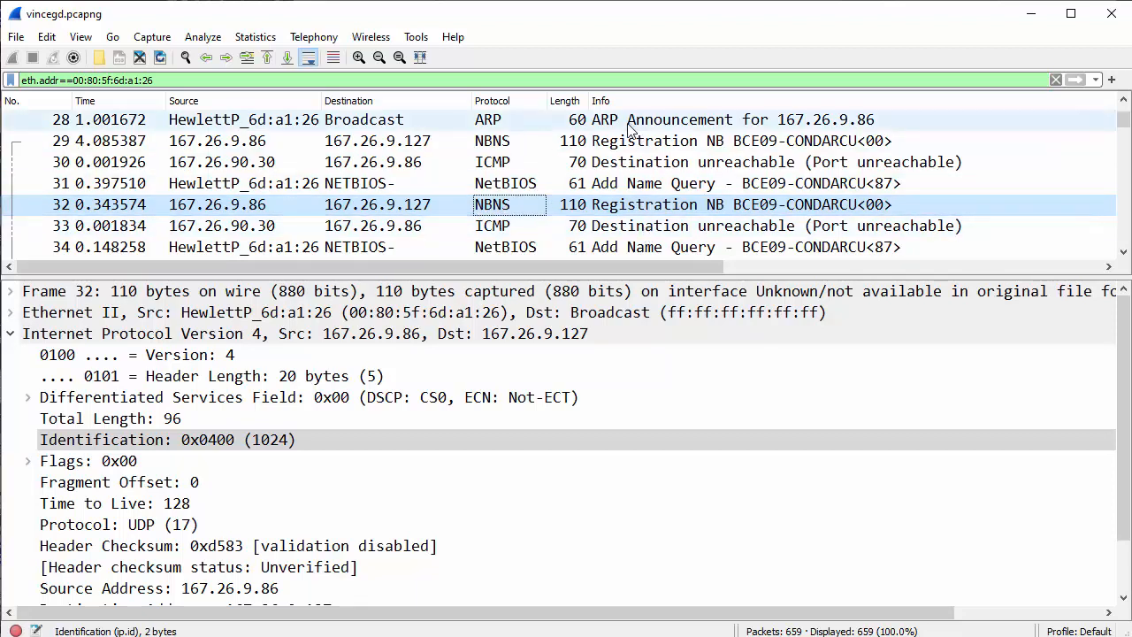
pyautogui.moveTo(629, 161)
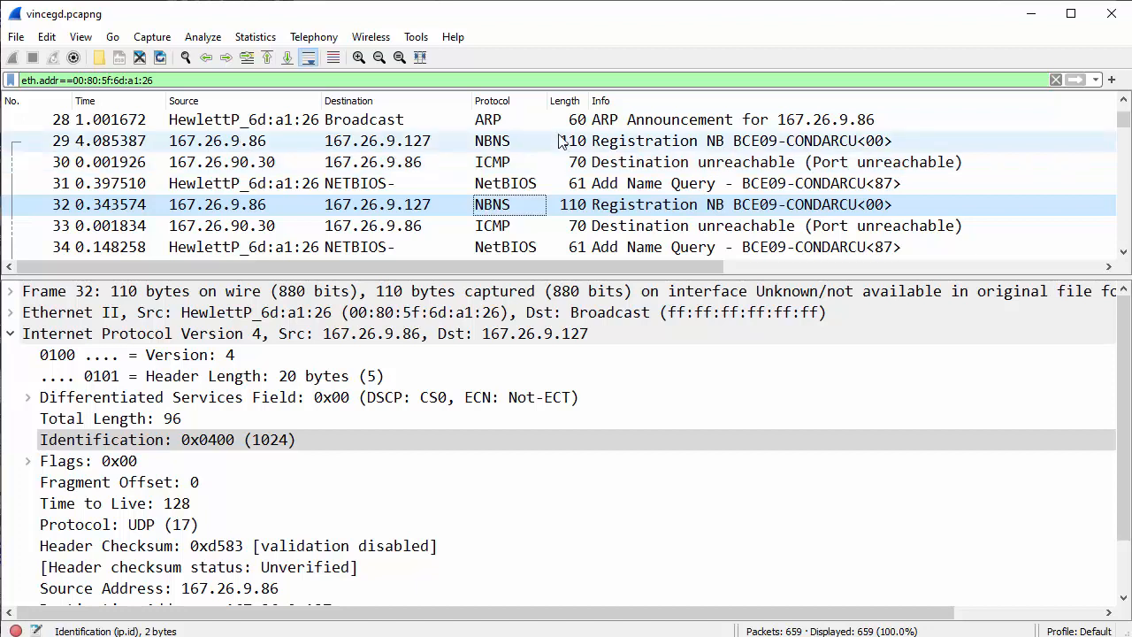
pyautogui.moveTo(682, 207)
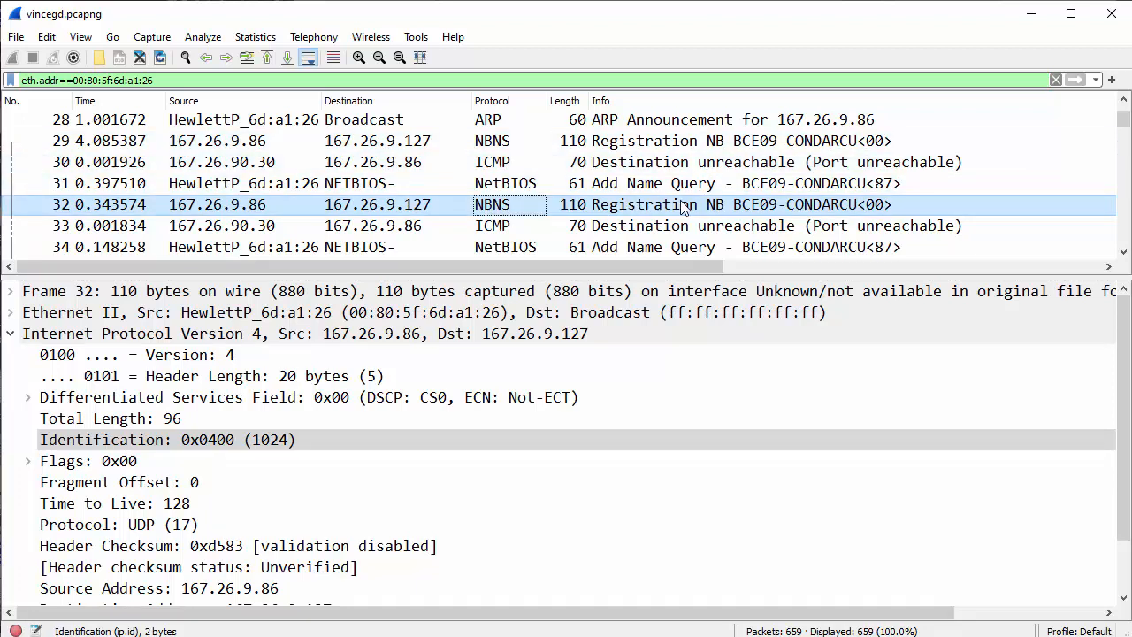
pyautogui.click(646, 226)
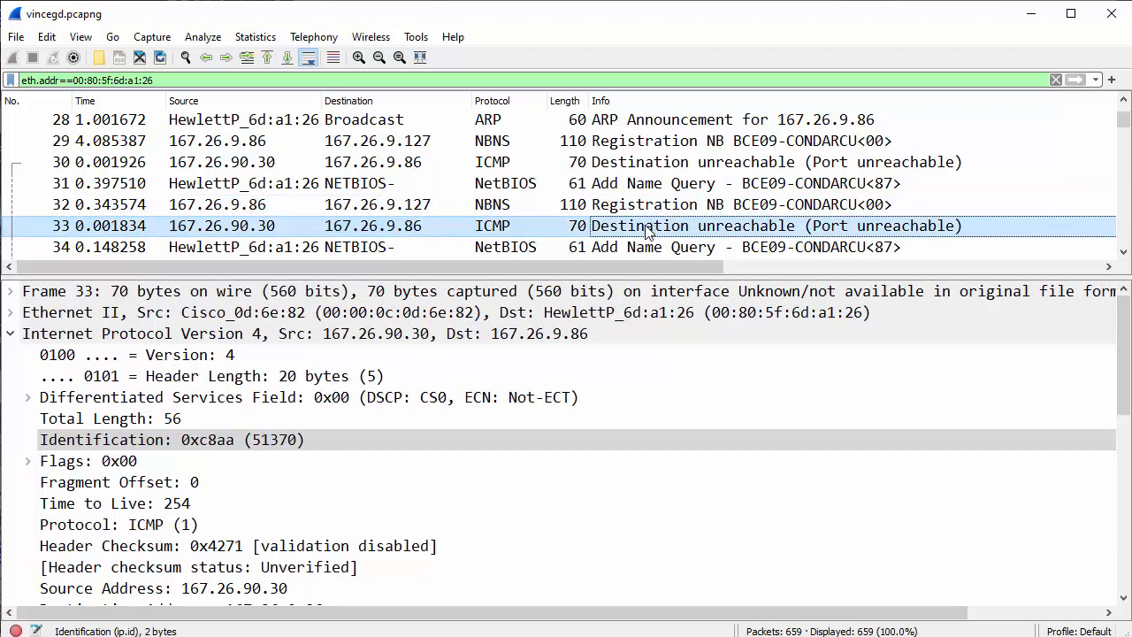
pyautogui.moveTo(741, 234)
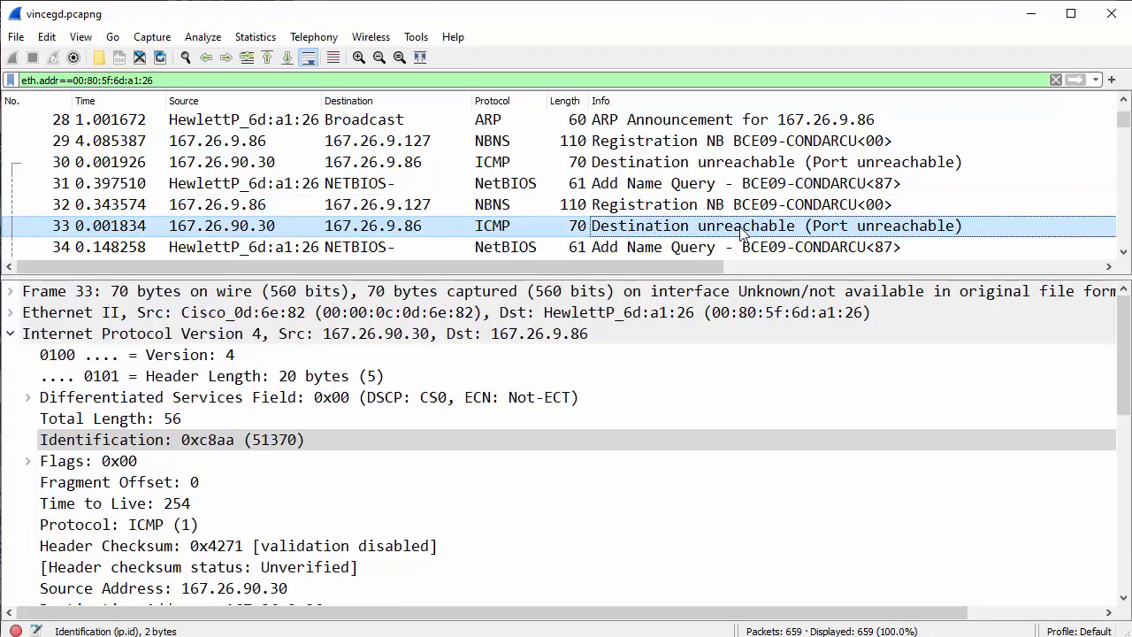